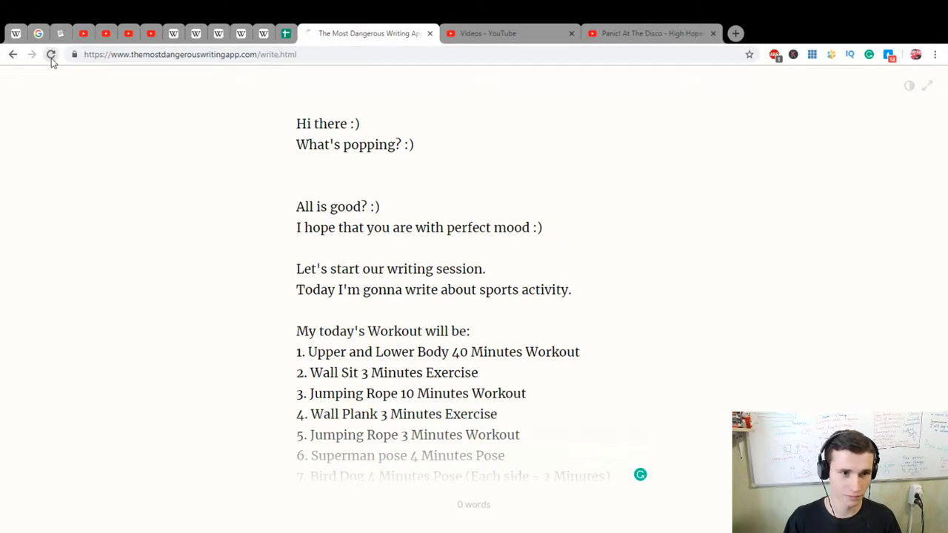
Reload the writing page to wipe the old workout text and get a blank editor.
left_click(48, 57)
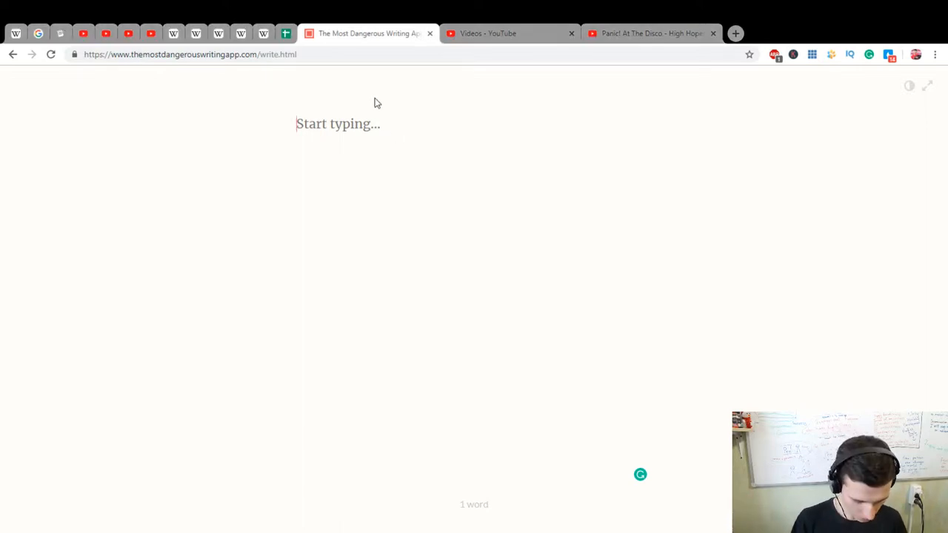
Type greeting lines from 'Hello everybody :)' through 'Have a splendid day! :)'.
type("Hello every")
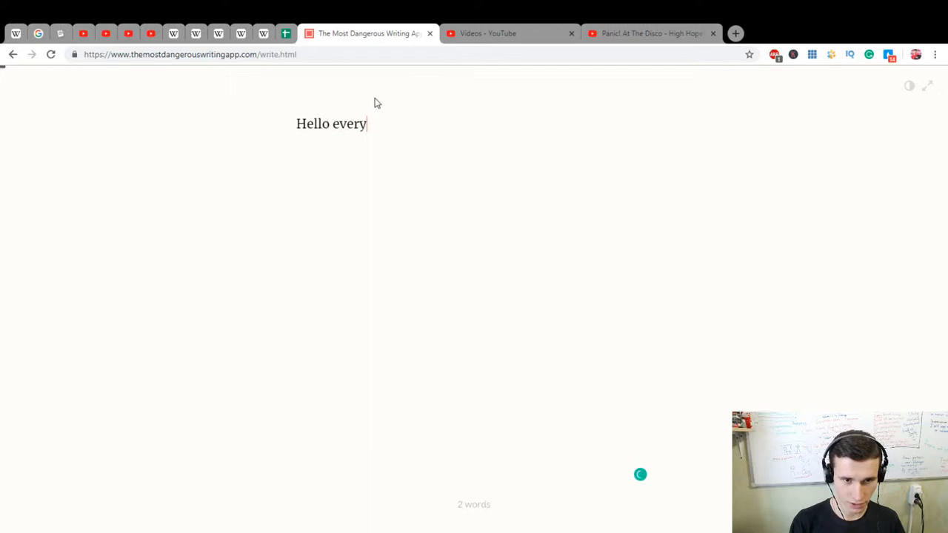
type("body :")
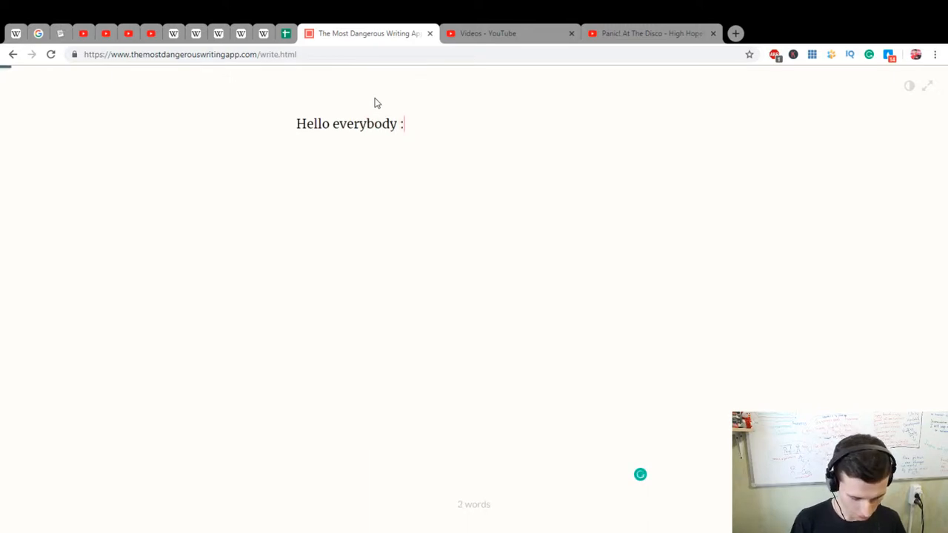
type(")")
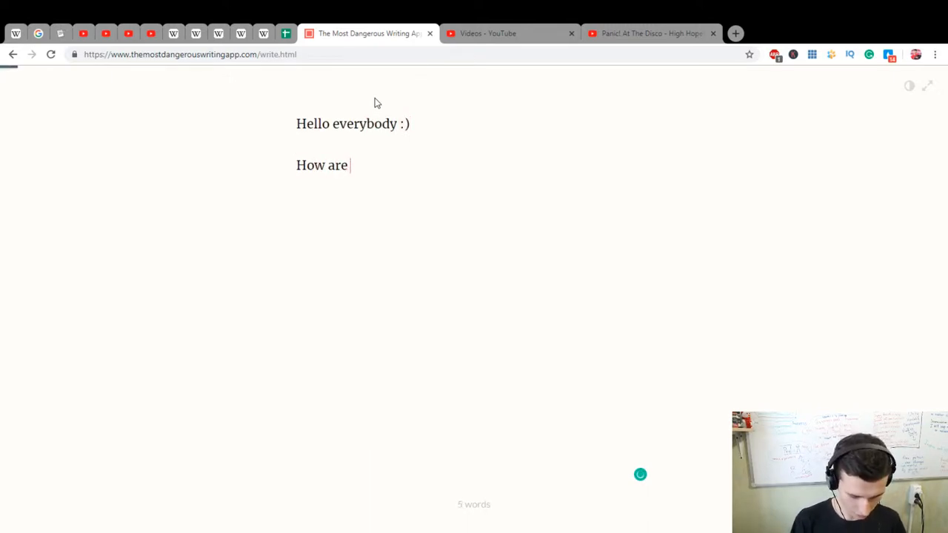
type("you doing")
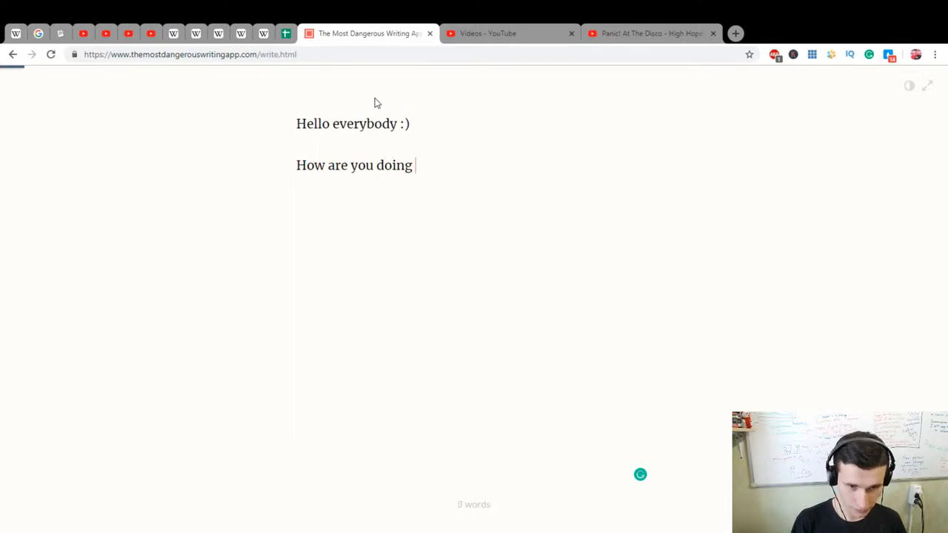
type("? :)")
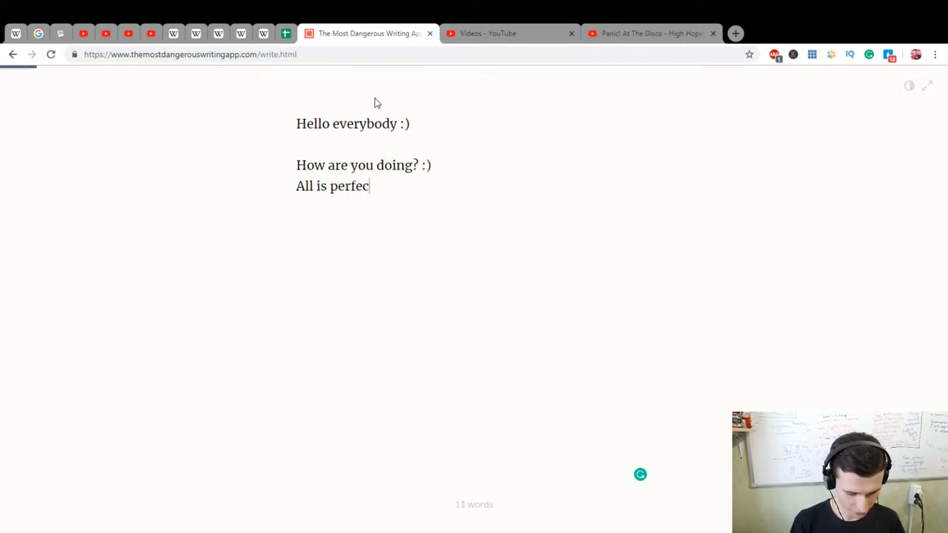
type("t and nice? :)")
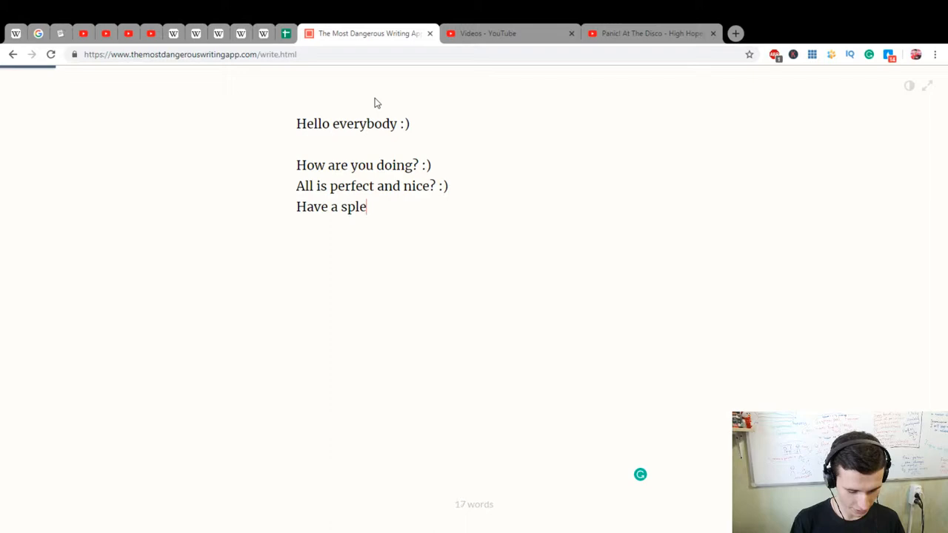
type("ndid day! :)")
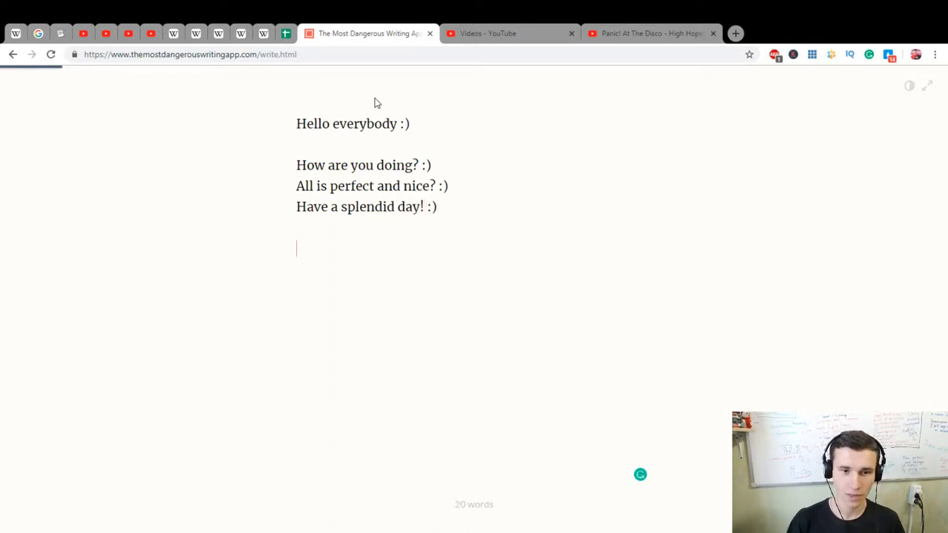
Write 'Today I'm gonna write about my English journey.'.
type("Today I'")
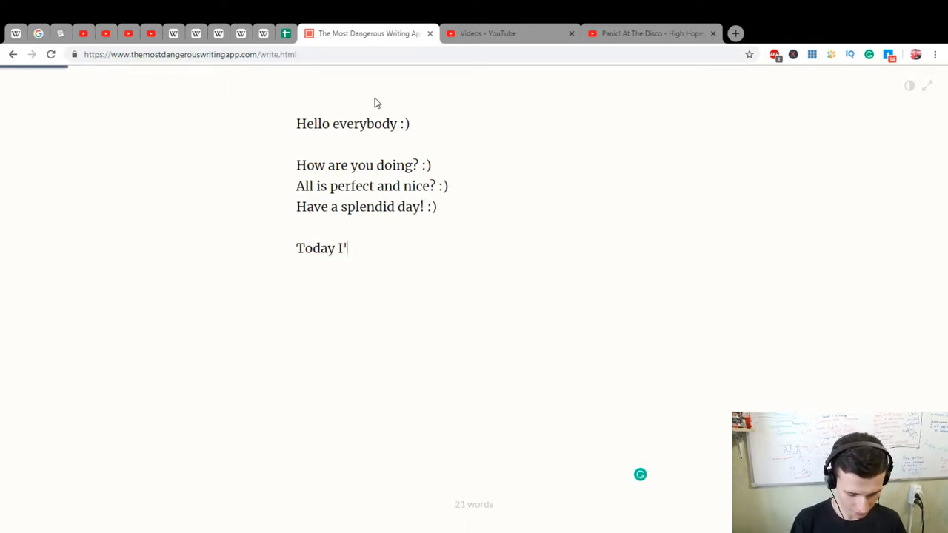
type("m gonna wr")
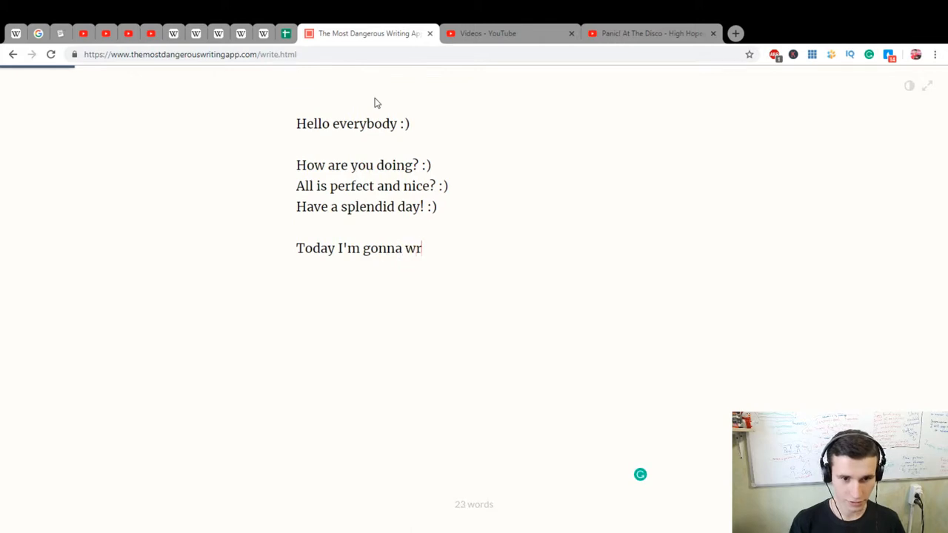
type("ite about")
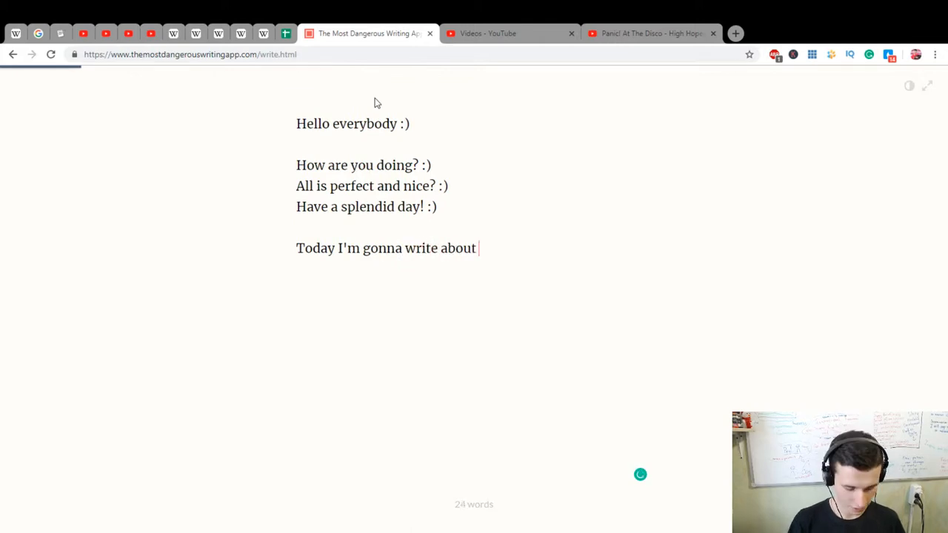
type("my ENglish j")
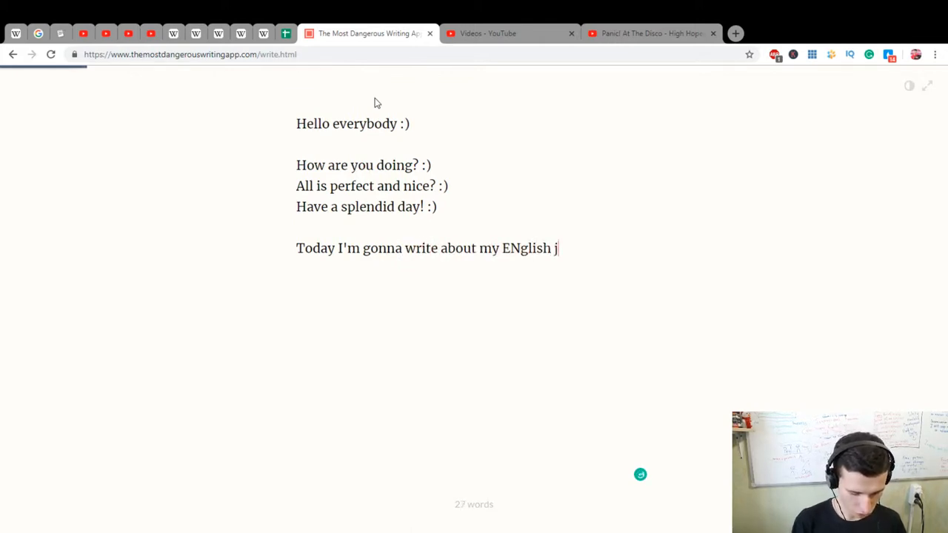
type("ourney.")
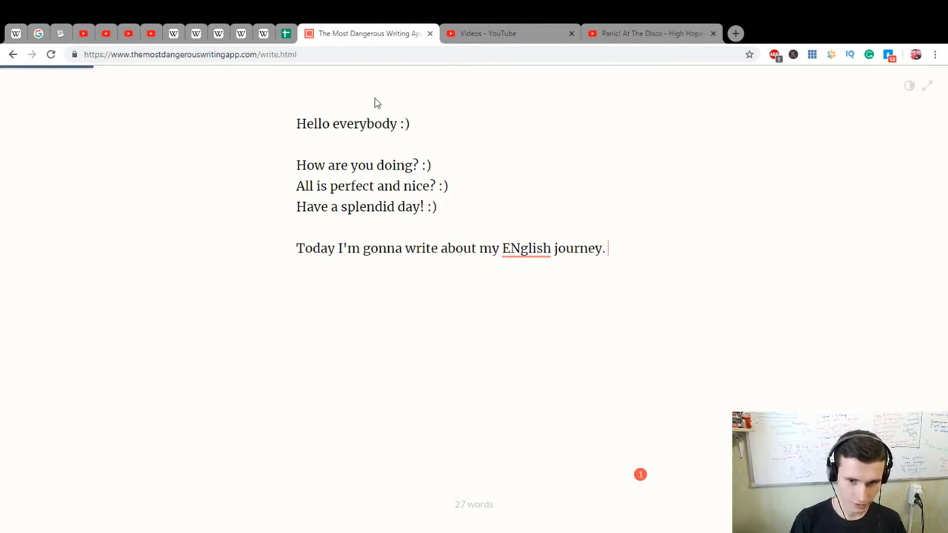
Add 'And my English plan for next 30 minutes.' and 'Let's start: Diving!'.
type("And My")
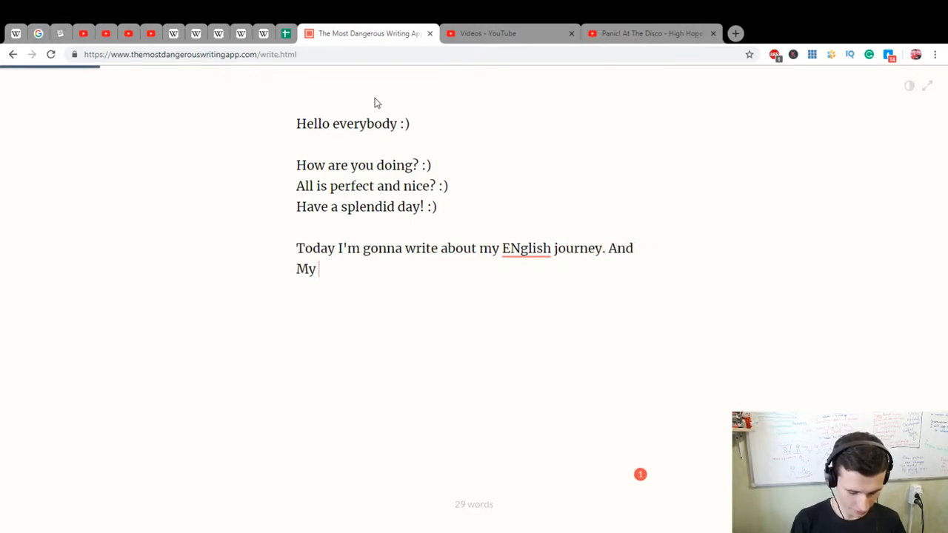
type("English p")
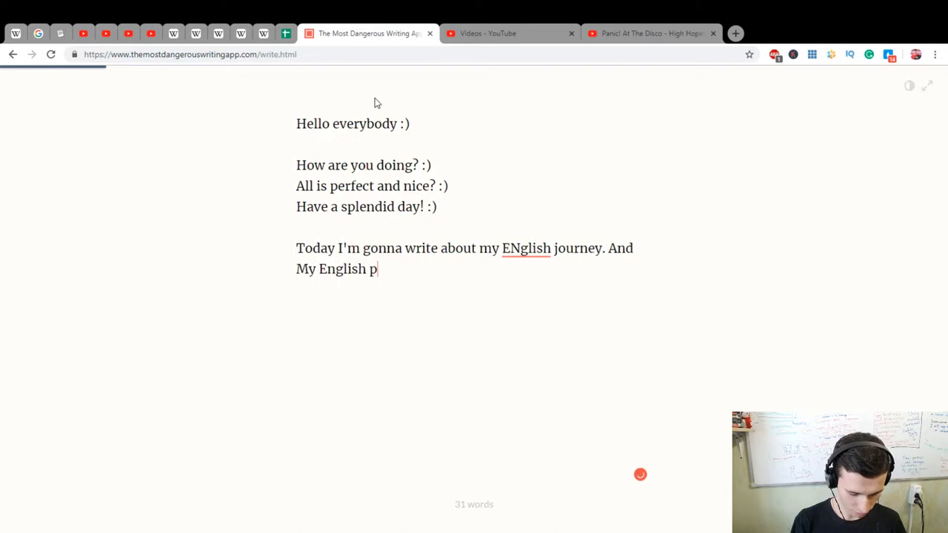
type("lan for nex")
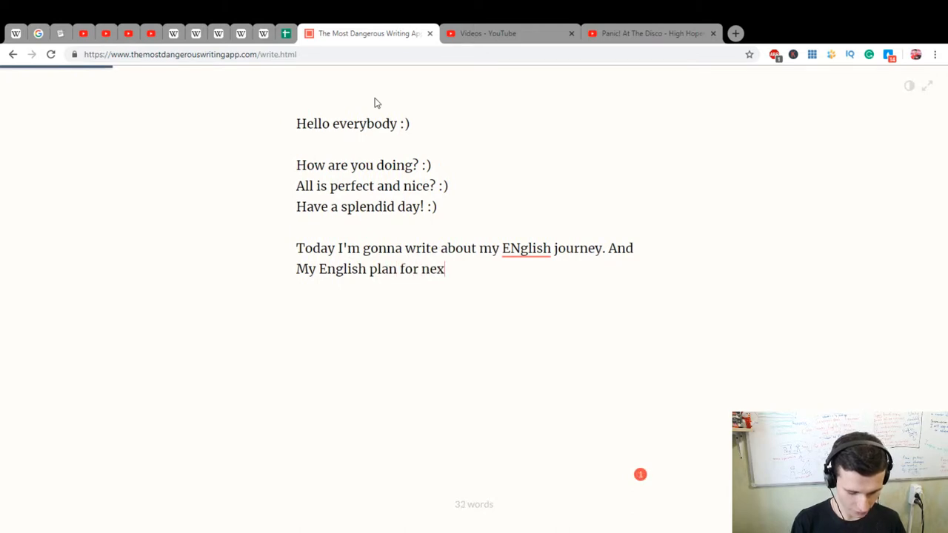
type("t 30 minutes")
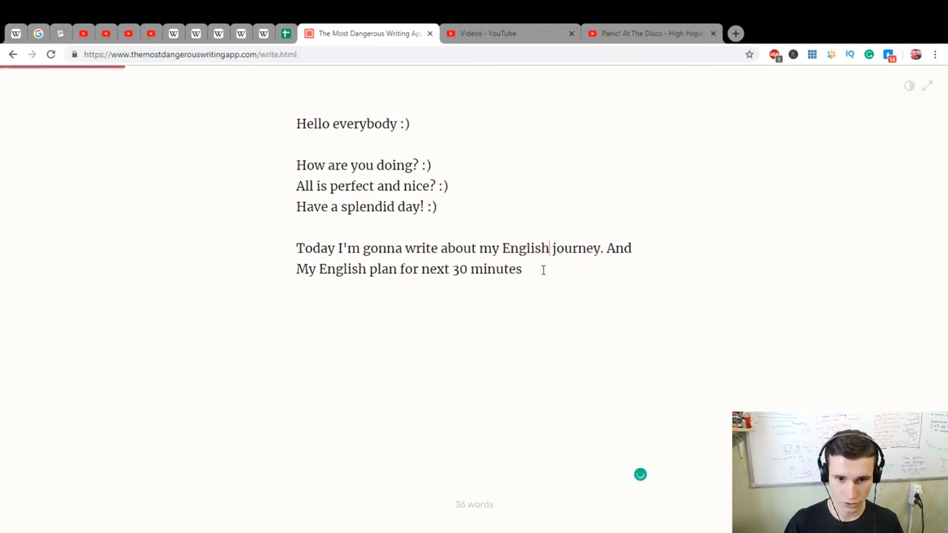
type(".")
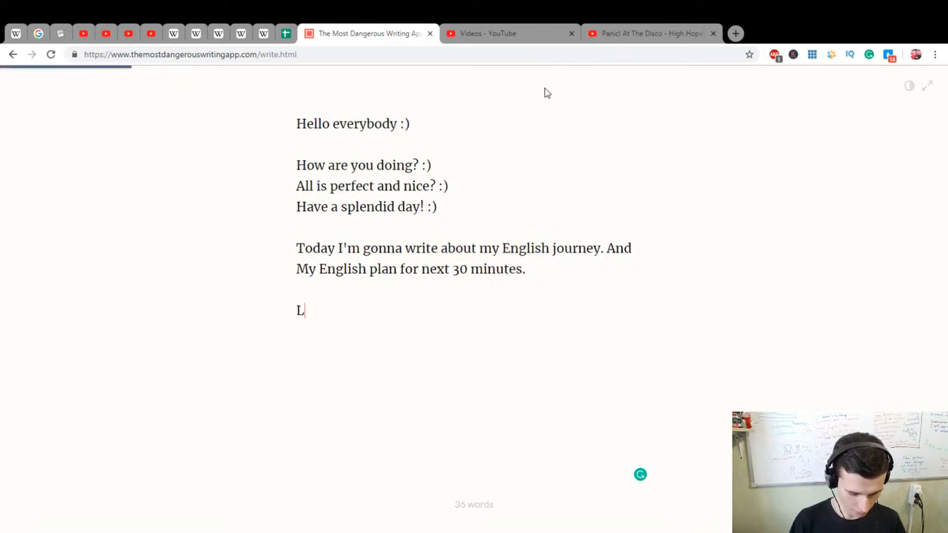
type("et's start:")
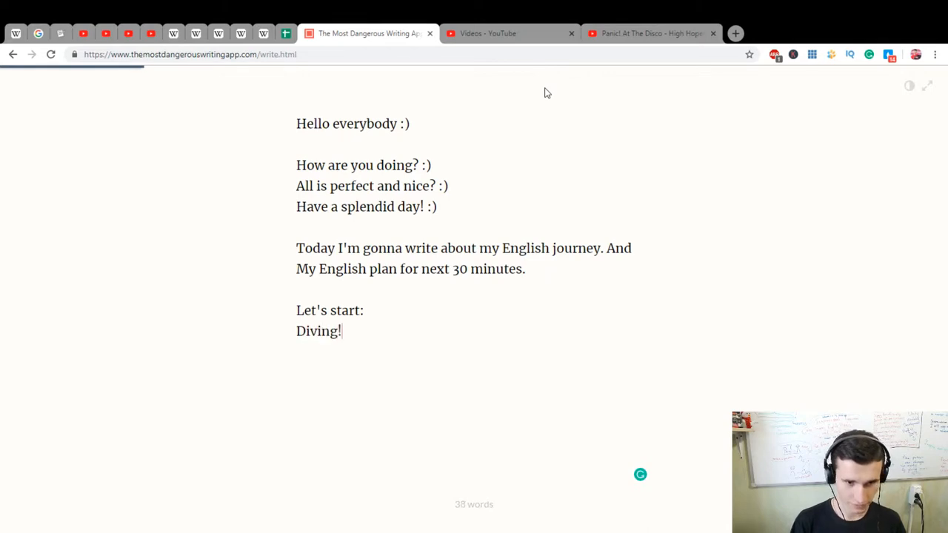
Add list item '1. Need to find 10 new words.'.
type("1")
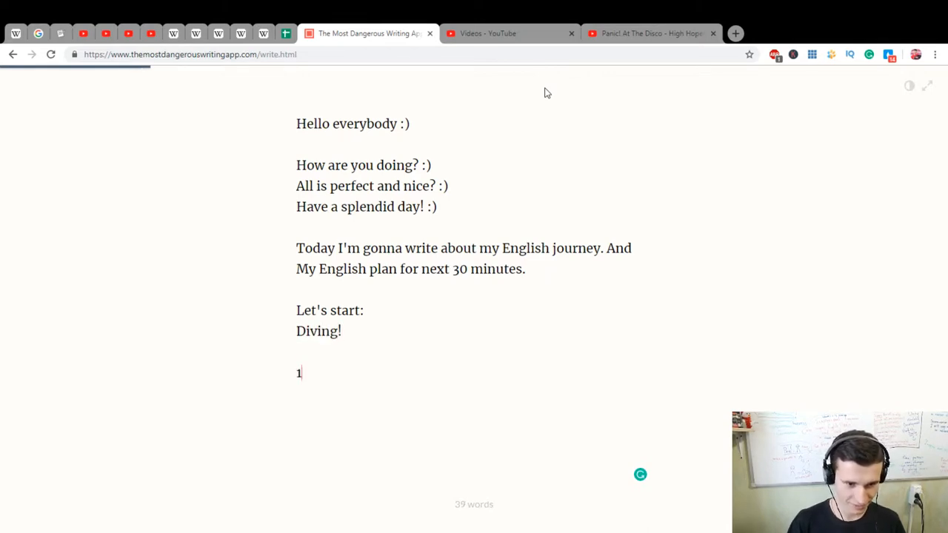
type(".")
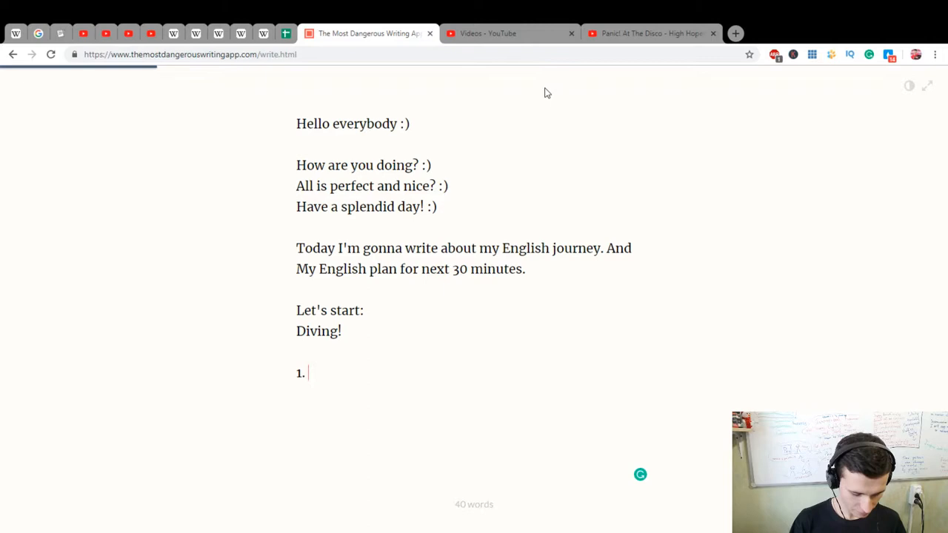
type("Need to")
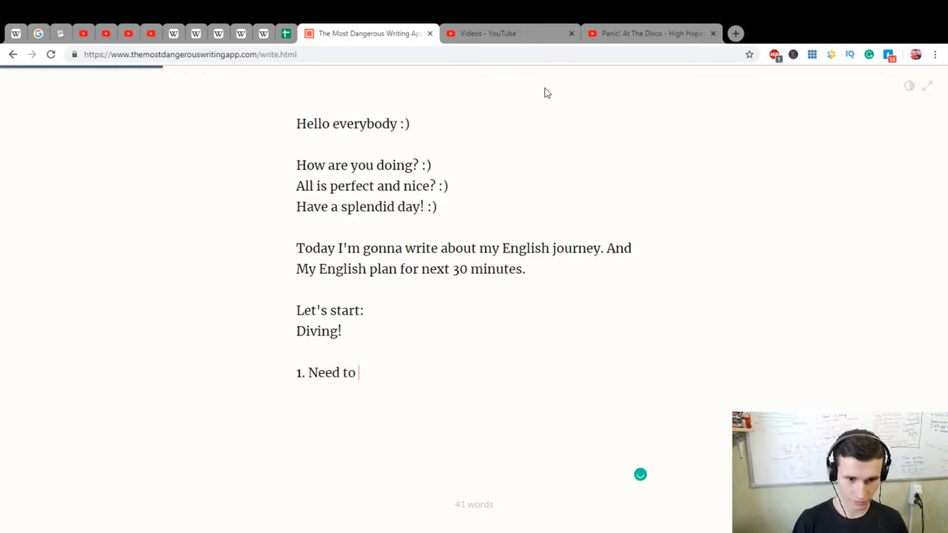
type("find 10")
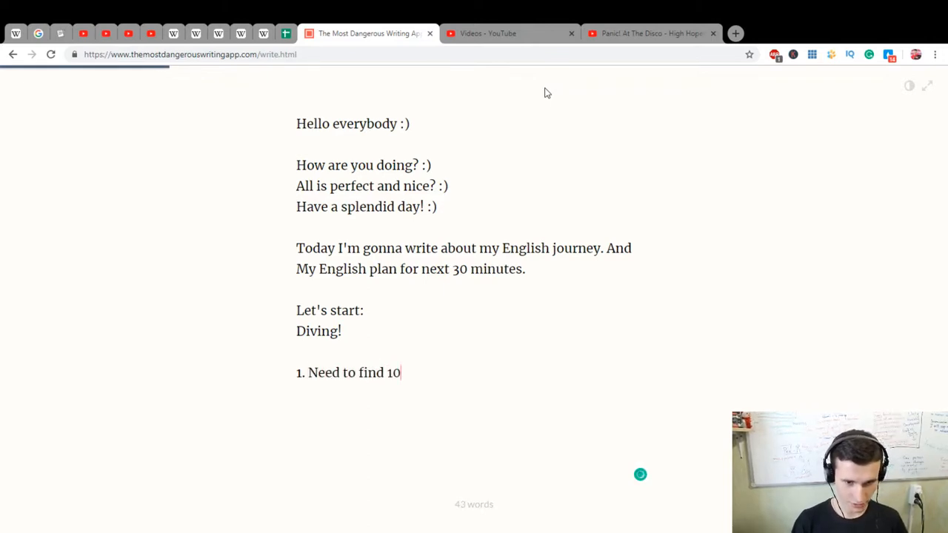
type("new word")
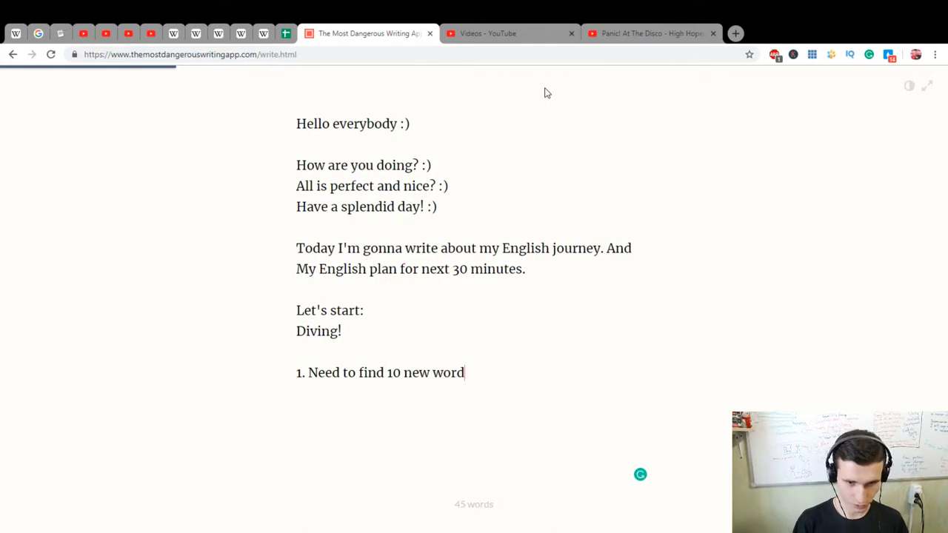
type("s.")
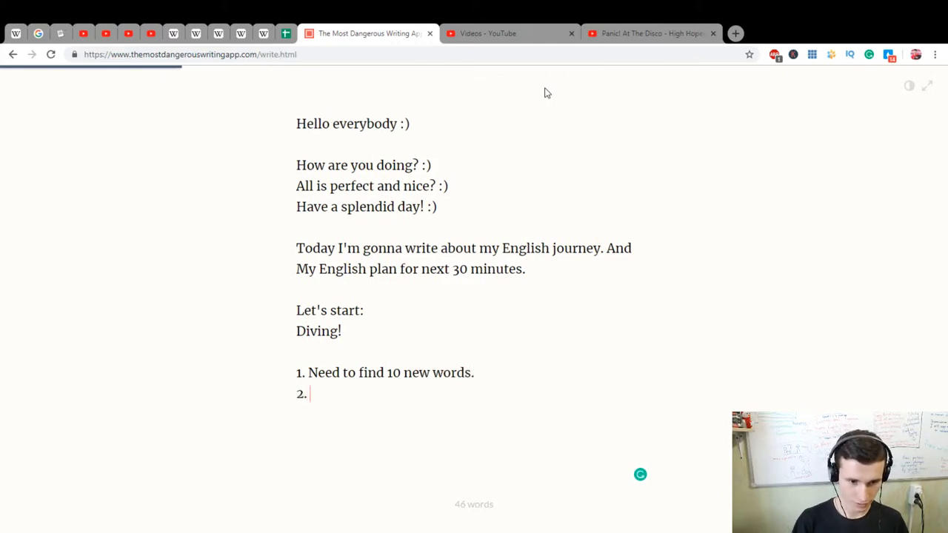
Add item '2. We will use these words to create a story.'.
type("We will use th")
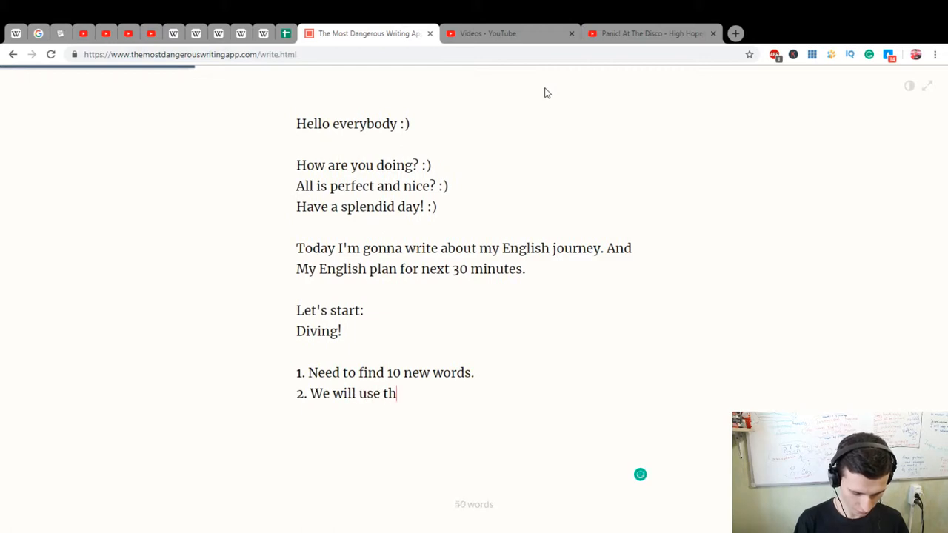
type("ese words to")
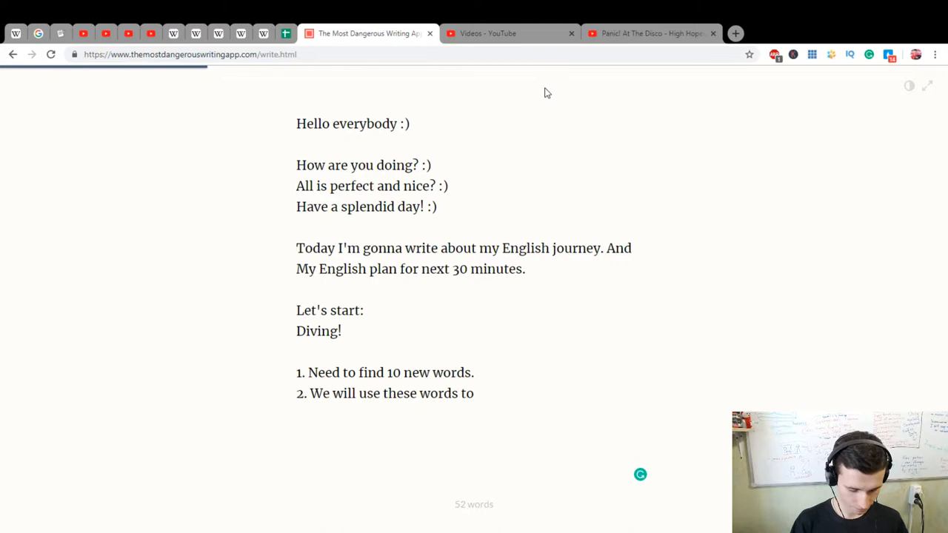
type("create")
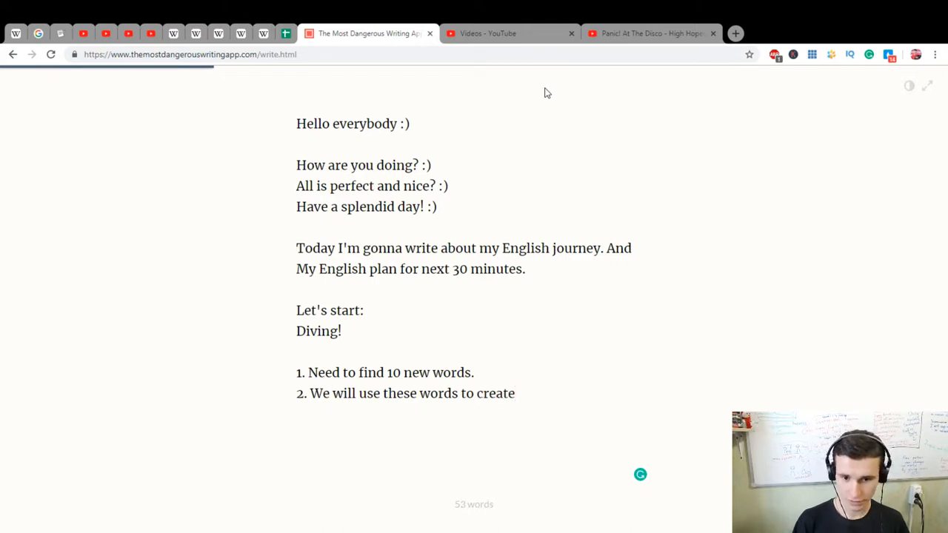
type("a story")
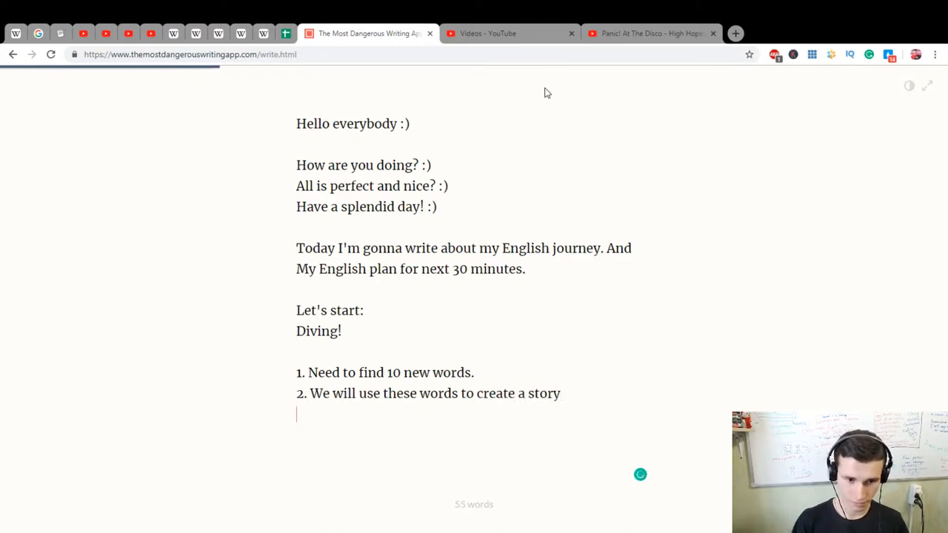
Type item '3. We will use these words to explain these words.'.
type("3. We")
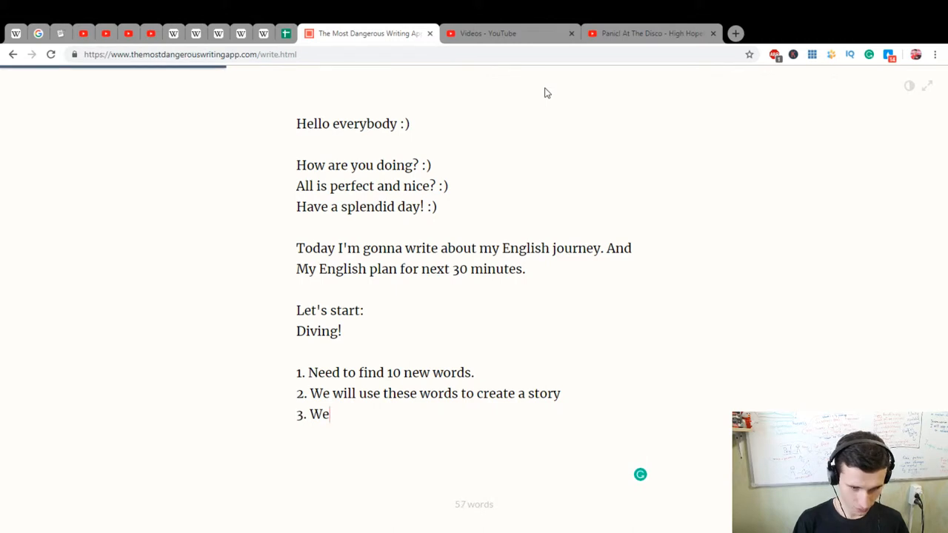
type("will use these w")
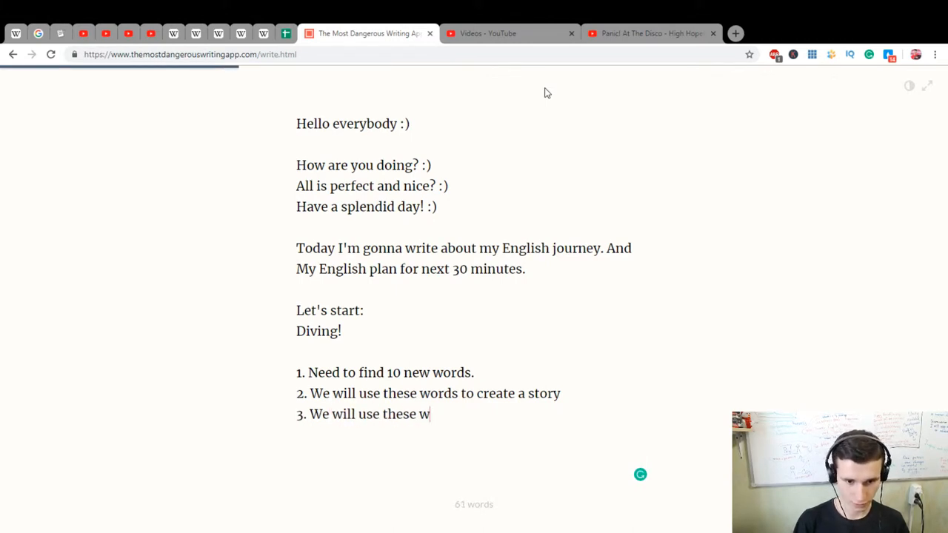
type("ords to")
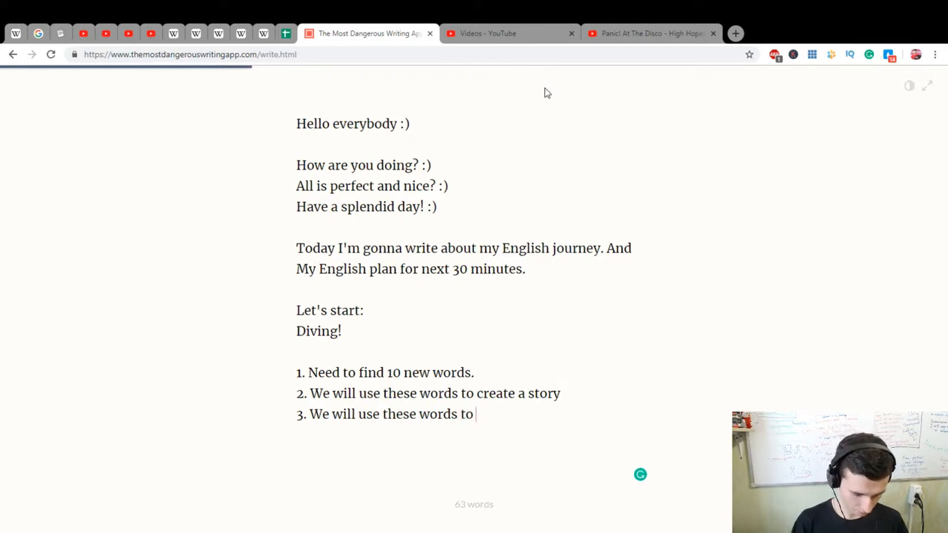
type("tr")
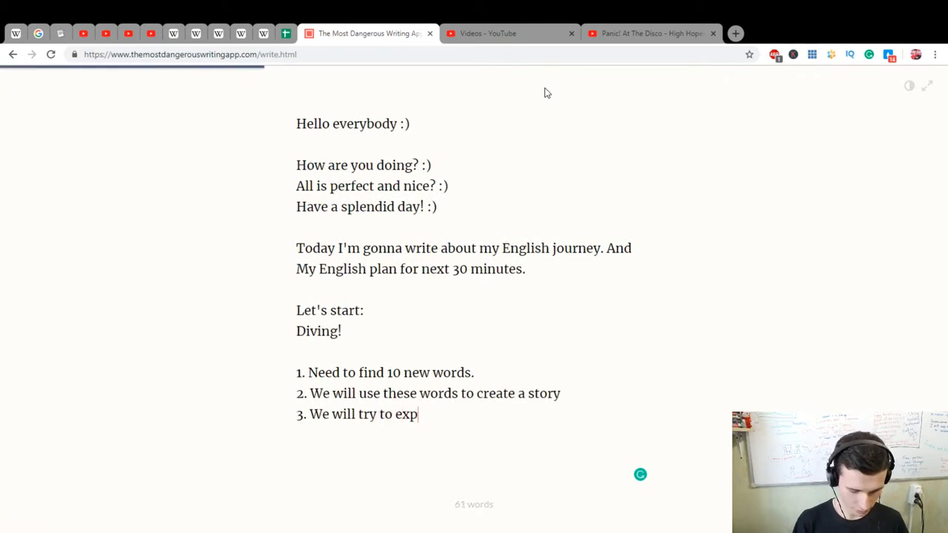
type("lain the")
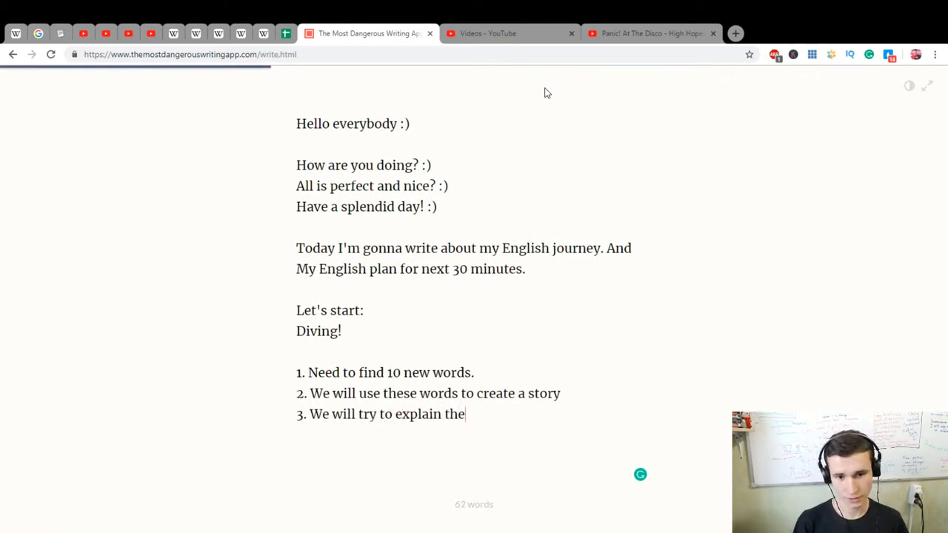
type("se words.")
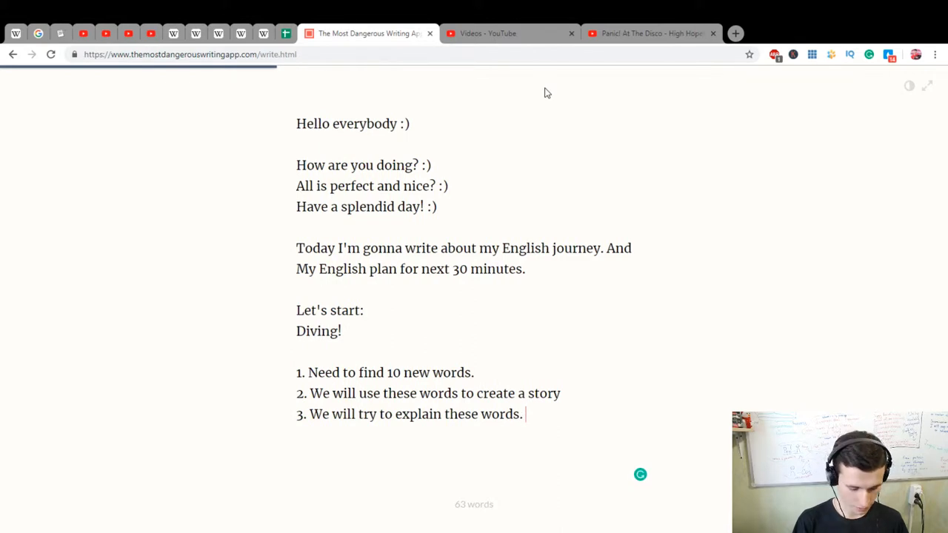
Add the example 'EG: Story is a strucural narrative speech'.
type("E")
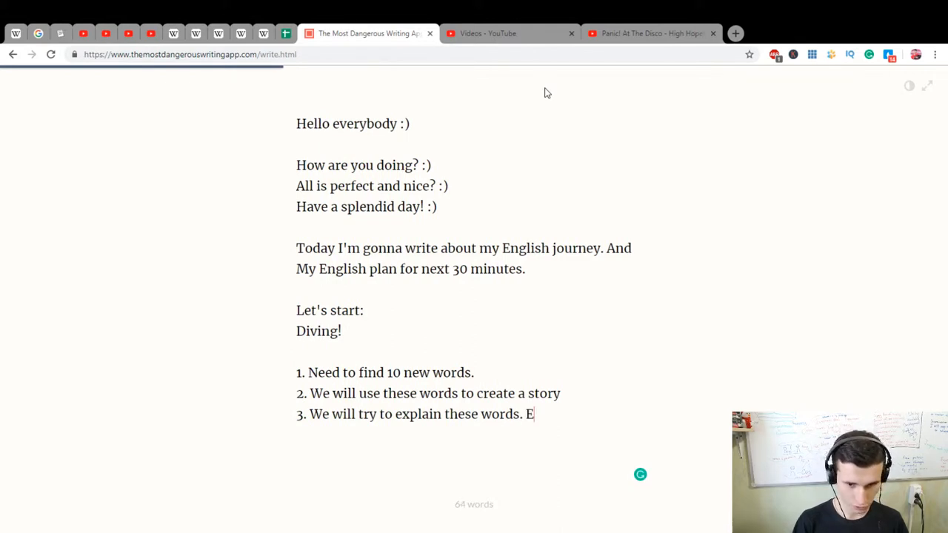
type("G:")
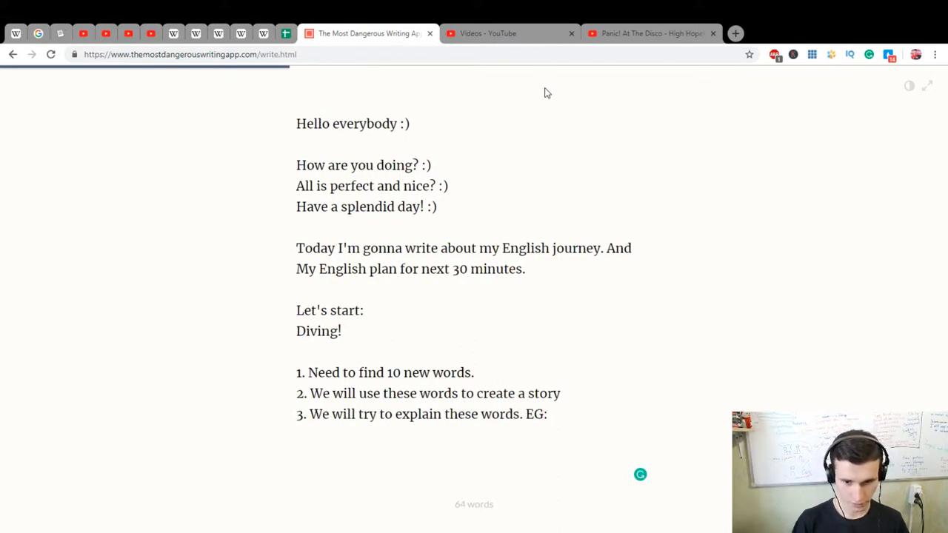
type("Story is a st")
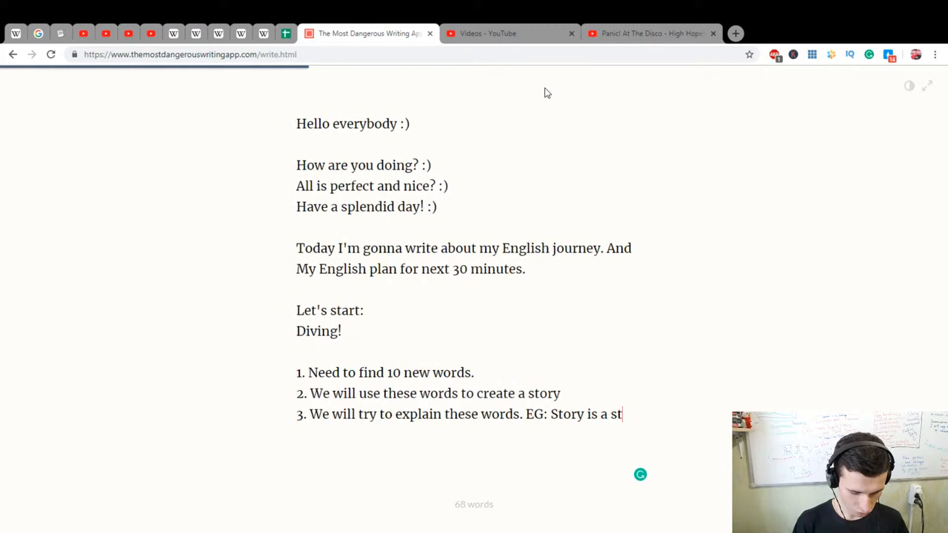
type("rucura")
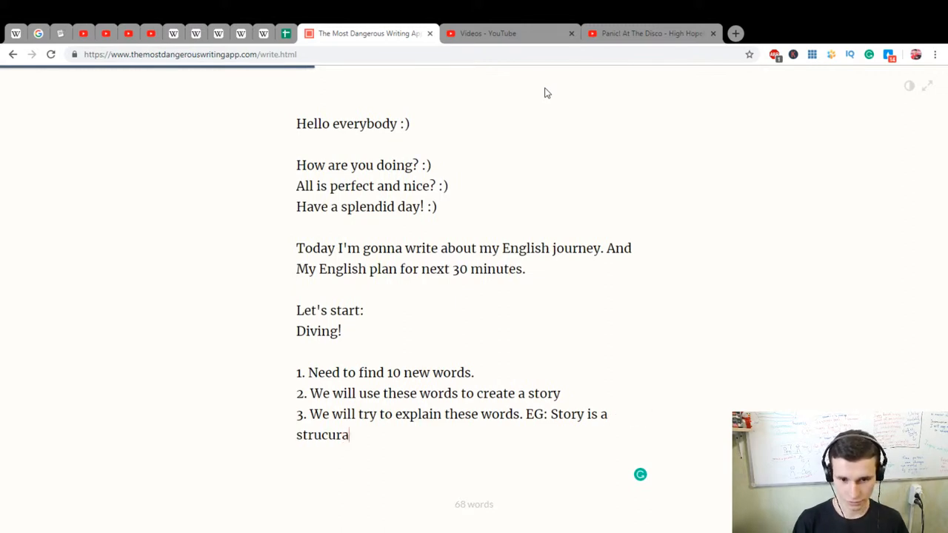
type("n")
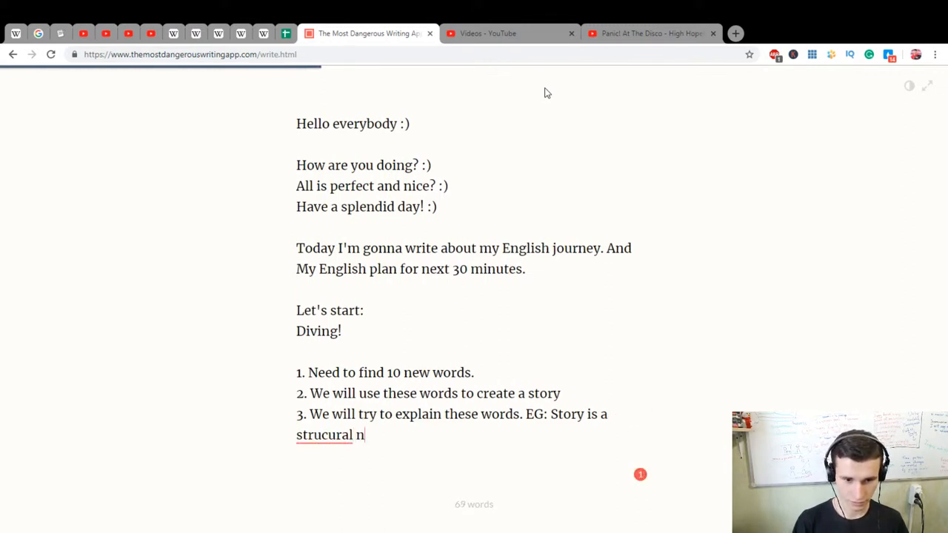
type("ar")
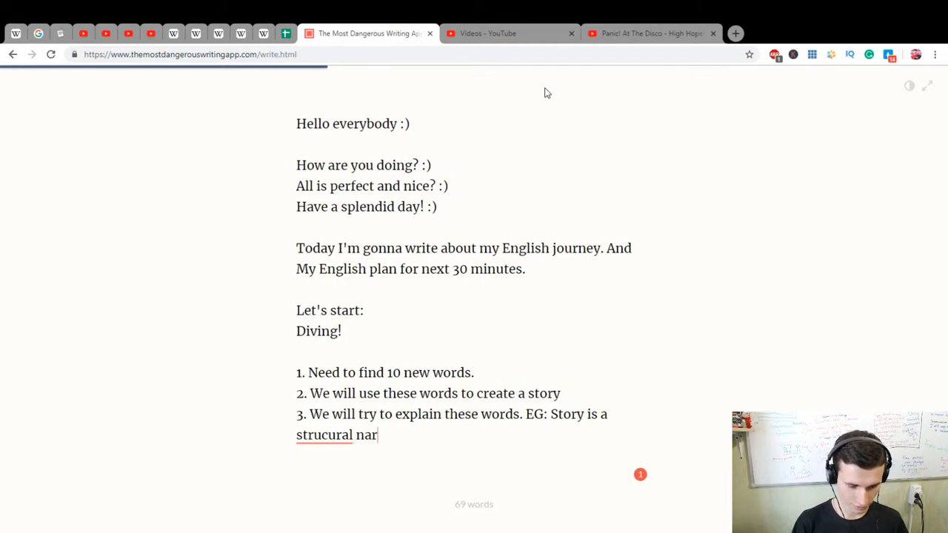
type("rative")
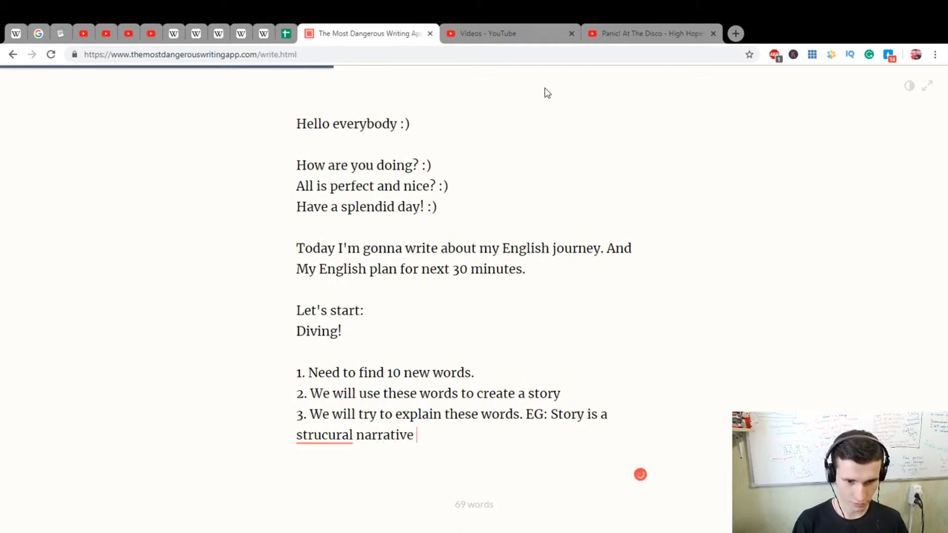
type("speech")
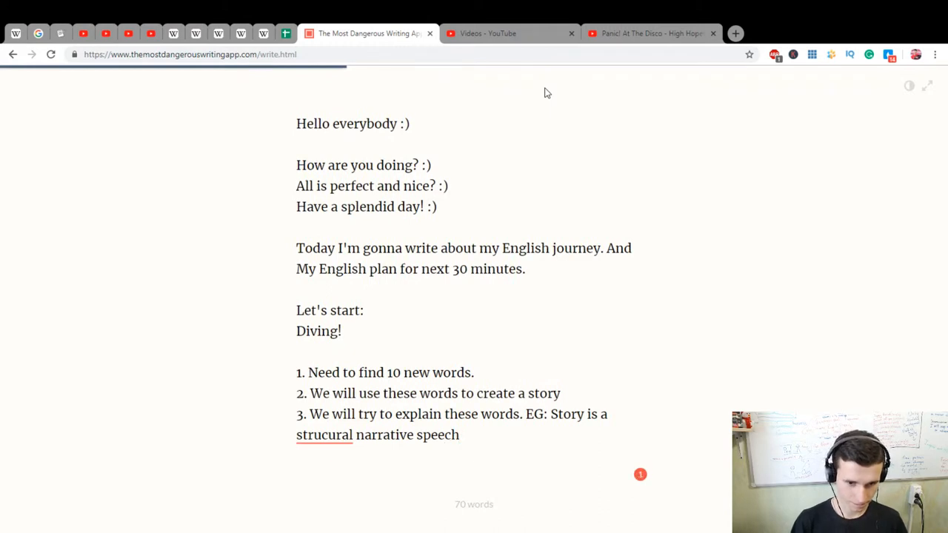
Add item '4. We will vizualise these words.'.
type("4.")
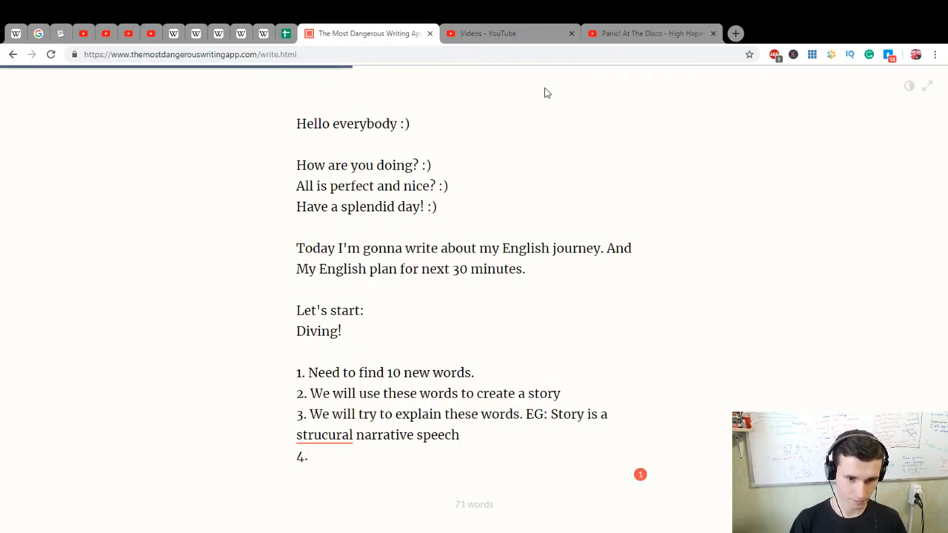
type("We will")
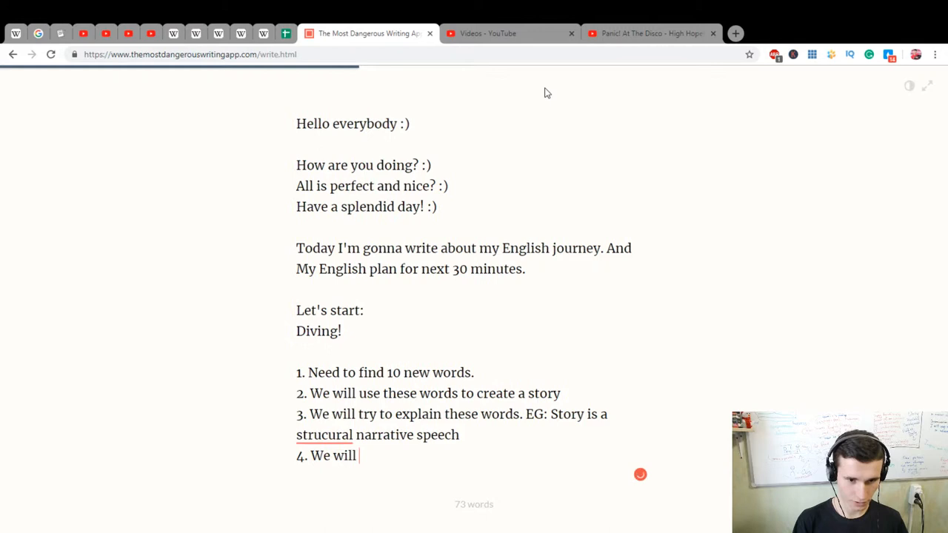
type("viz")
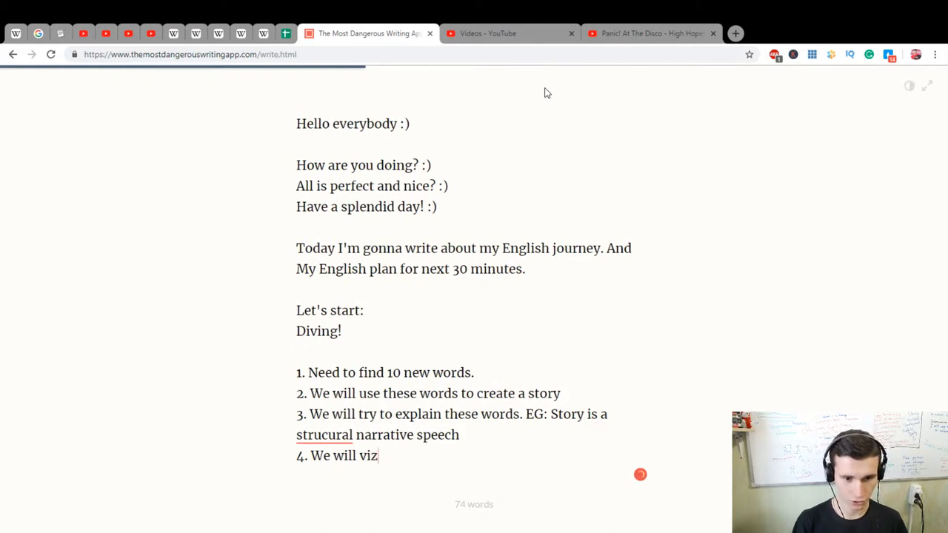
type("ualise")
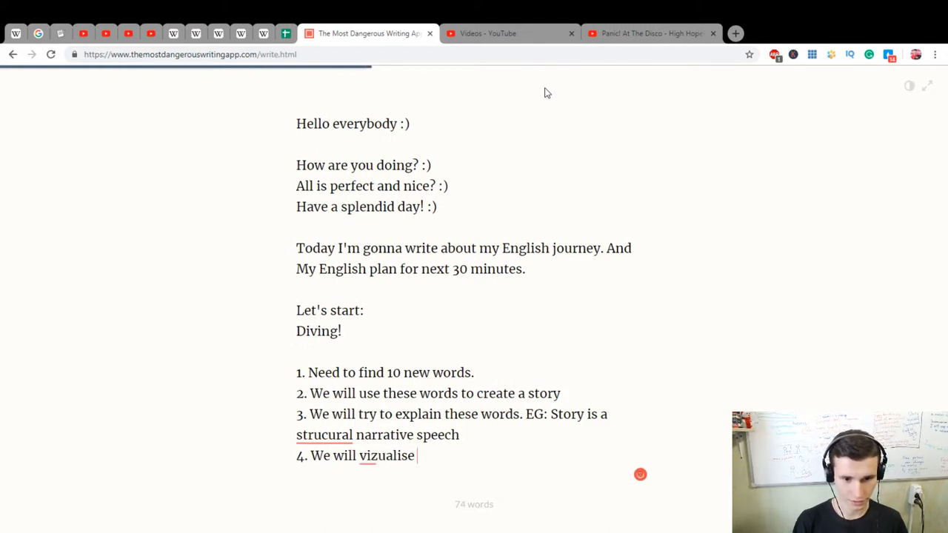
type("these wor")
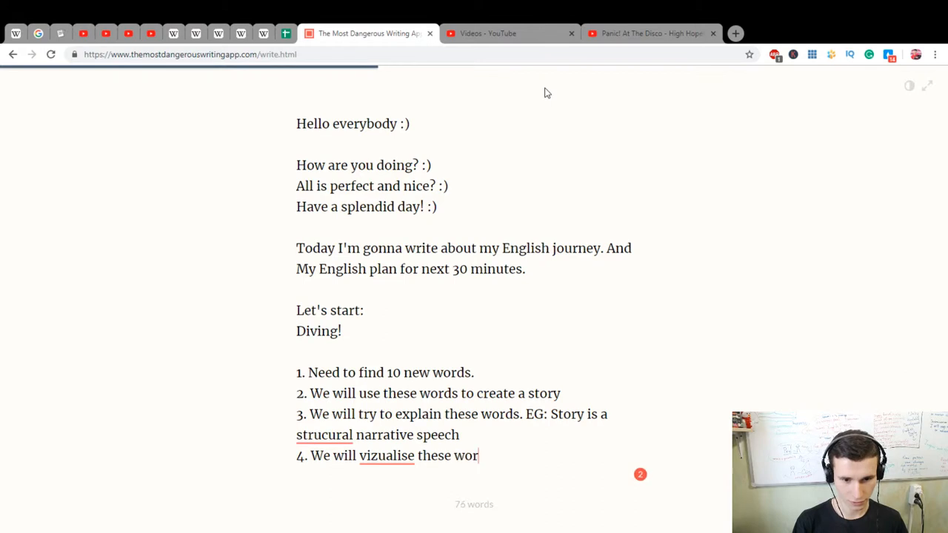
type("ds.")
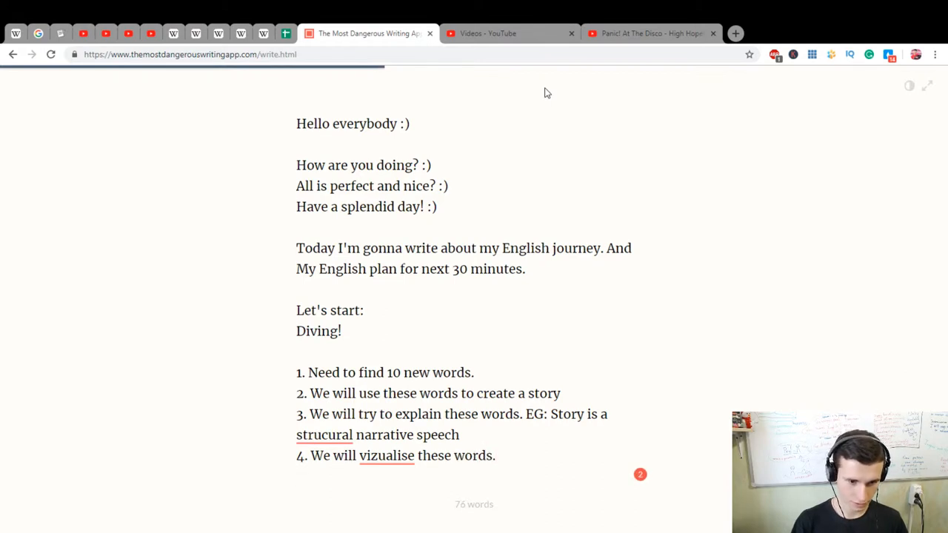
Start item 5 with video wording, then erase that mistaken text.
type("5. We wi")
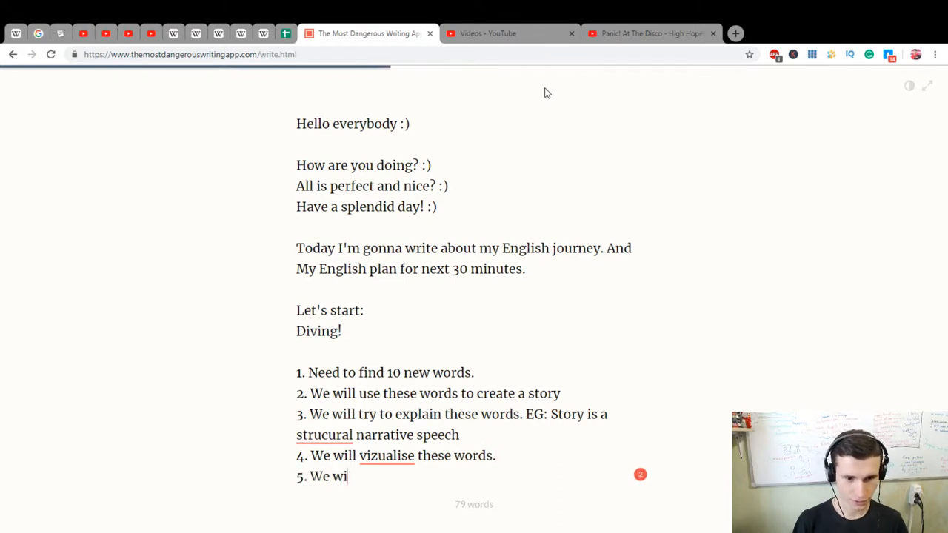
type("ll create video")
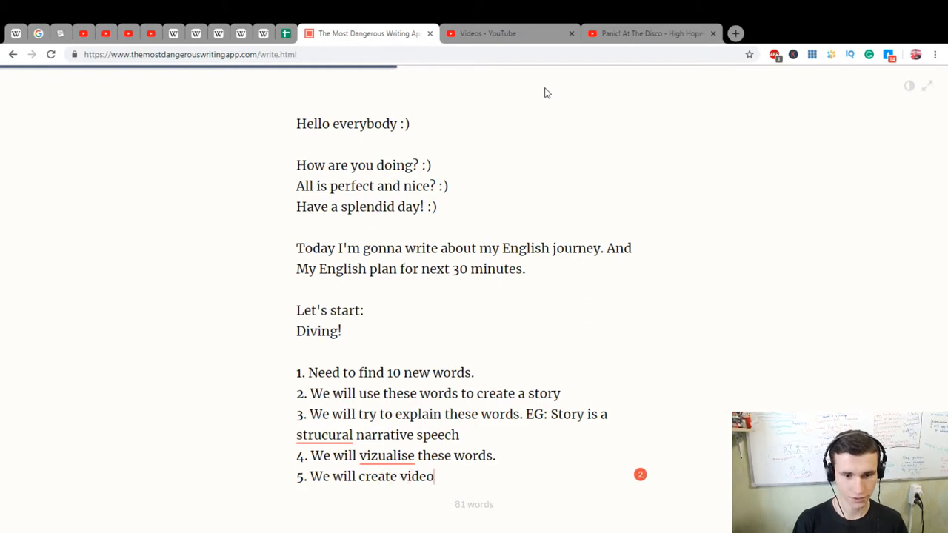
type("about it :")
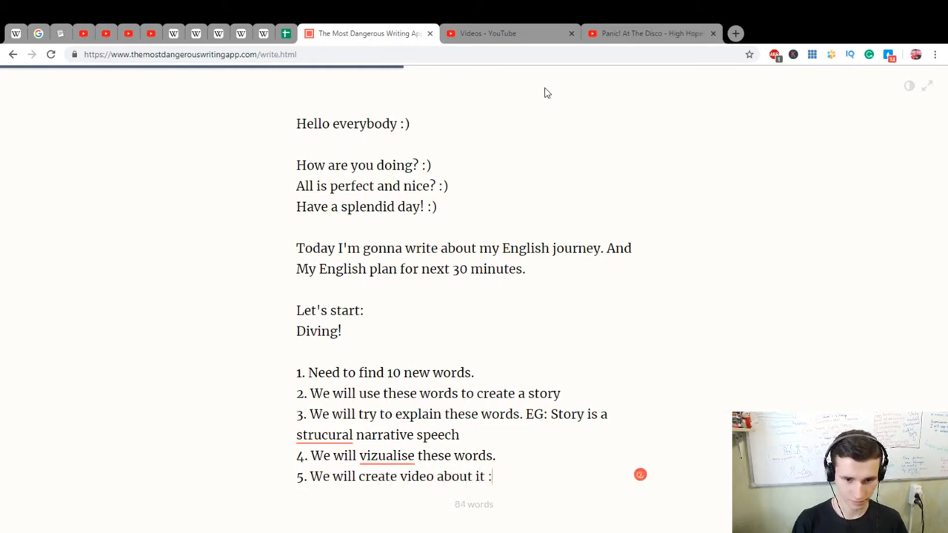
key("Backspace")
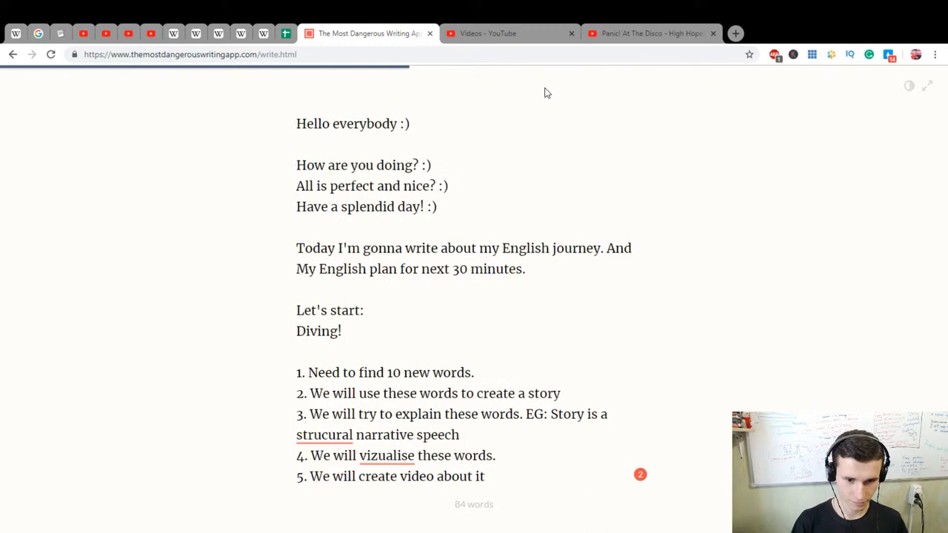
key("Backspace")
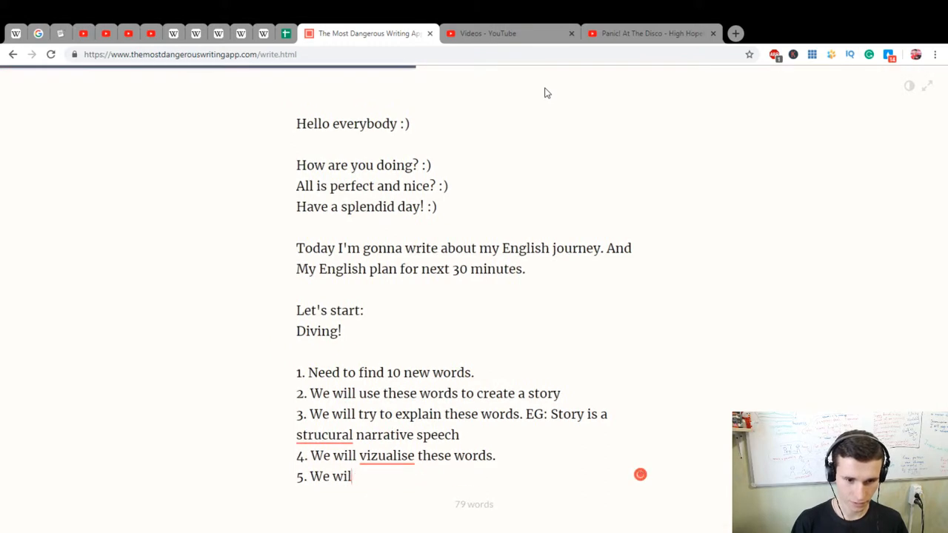
Finish item 5 'speak about these words through my experience' and add item 6 about creating a video.
type("l")
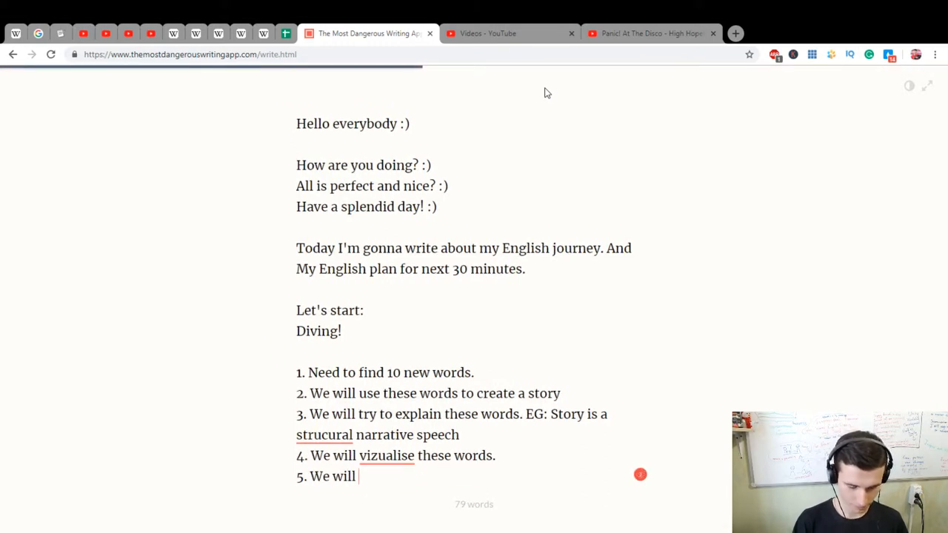
type("speak")
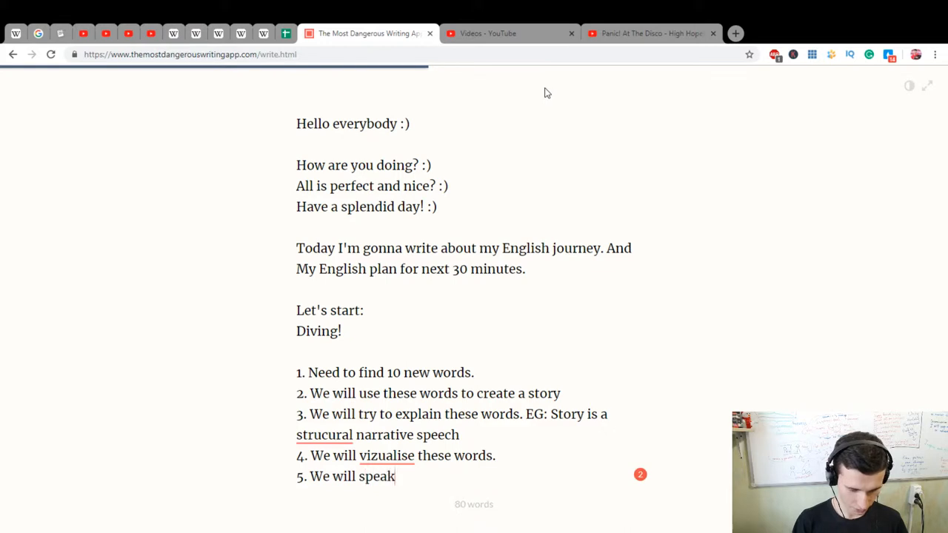
type("about these words")
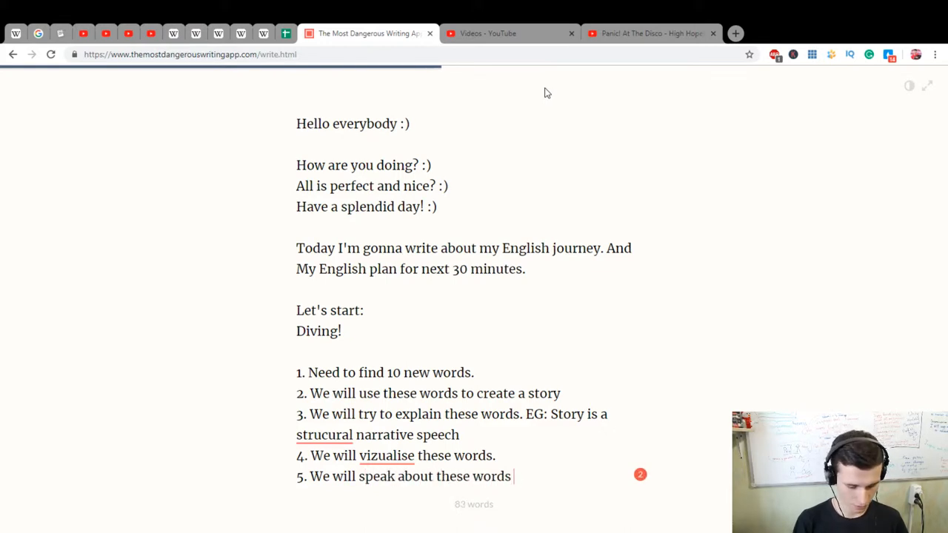
type("through m")
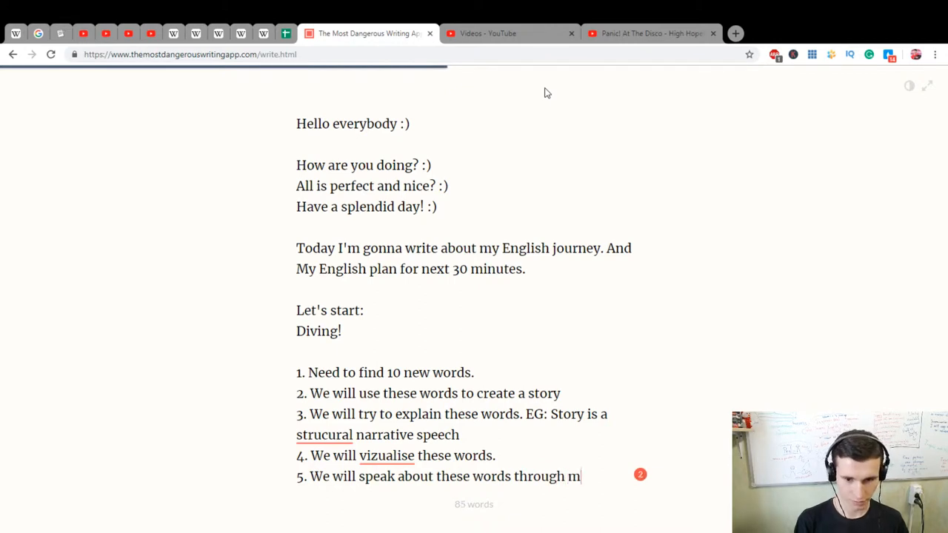
type("y experience")
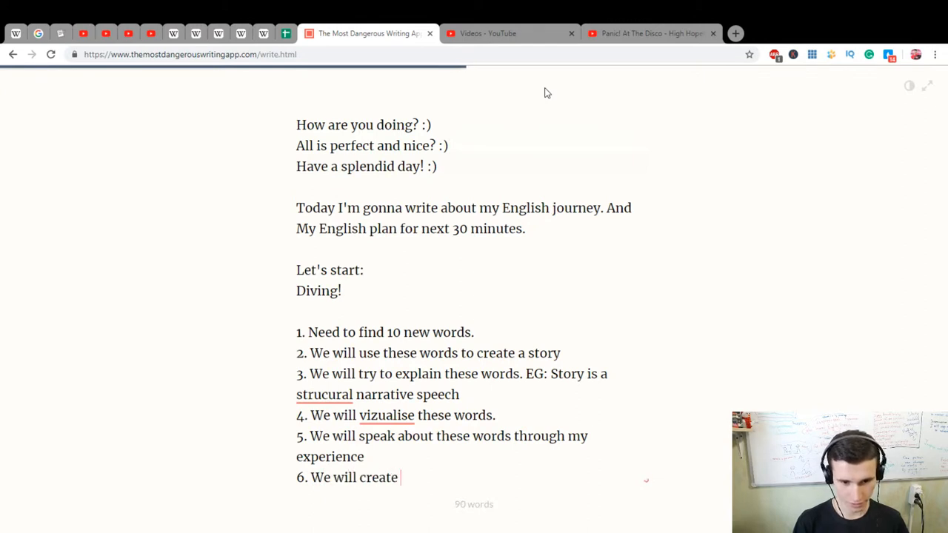
type("video about it.")
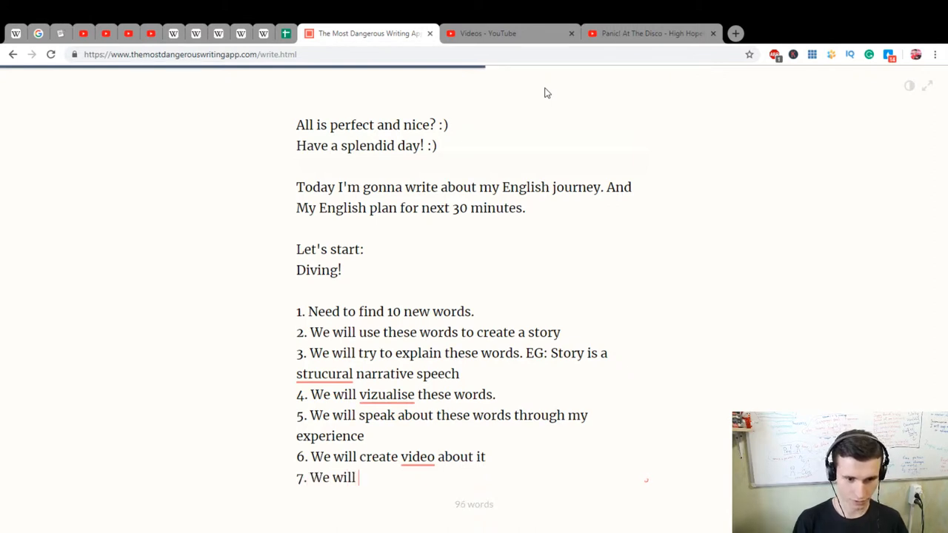
Extend item 7 with 'check our knowle…' and scroll up.
type("chec")
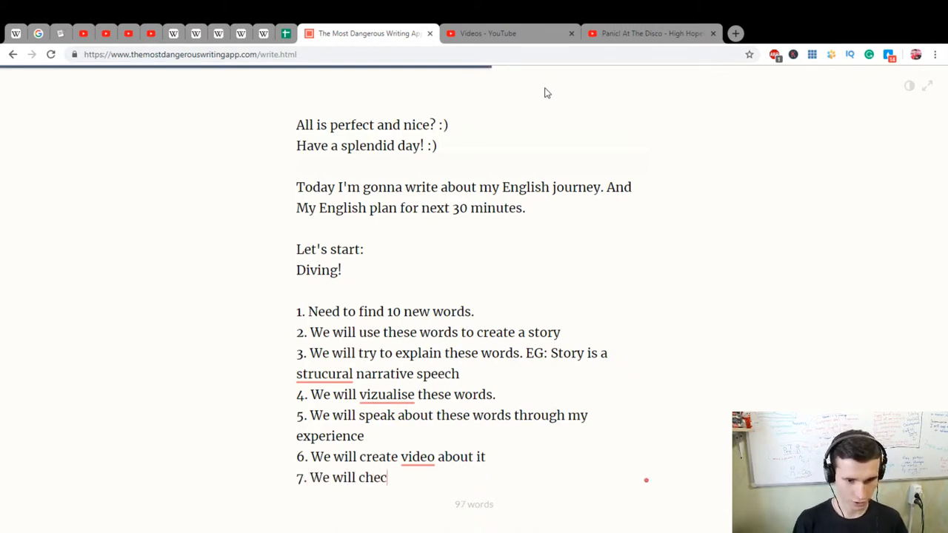
type("k our")
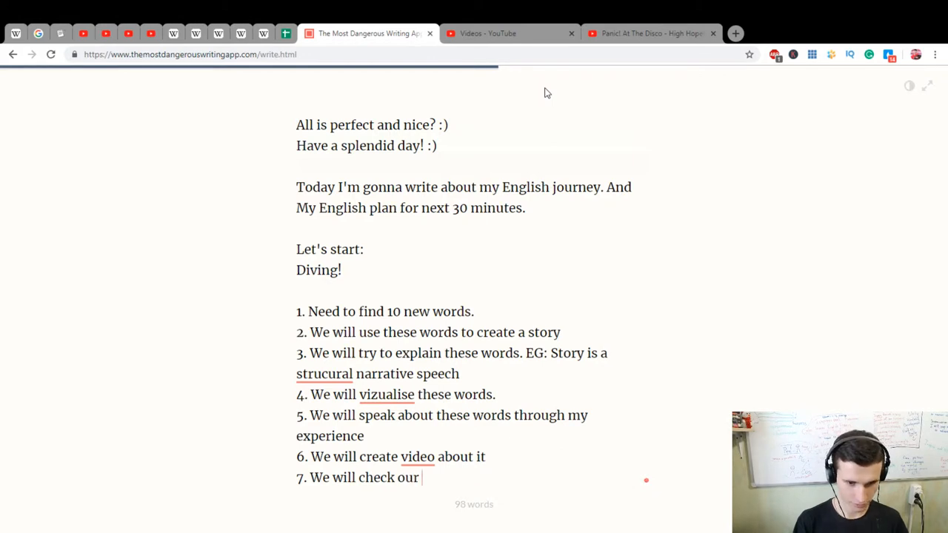
type("knowle")
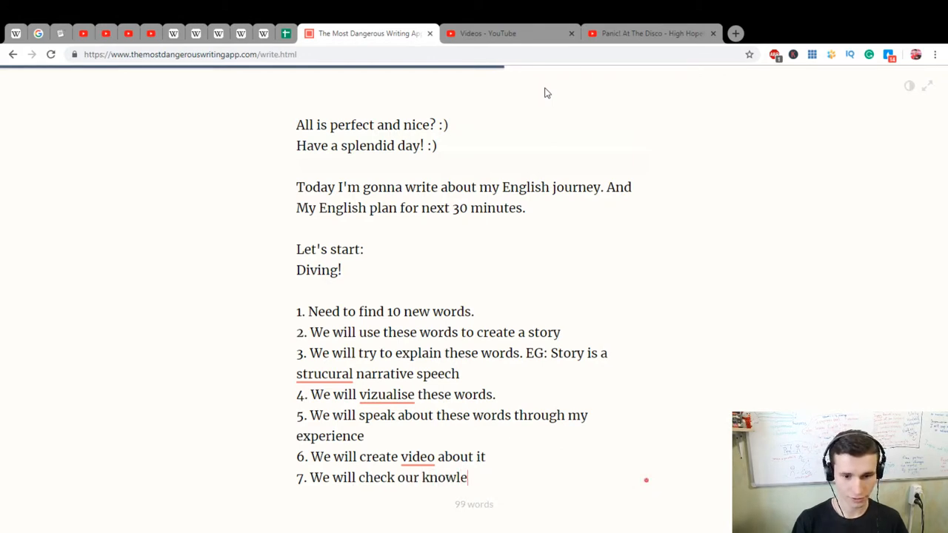
scroll("up", 3)
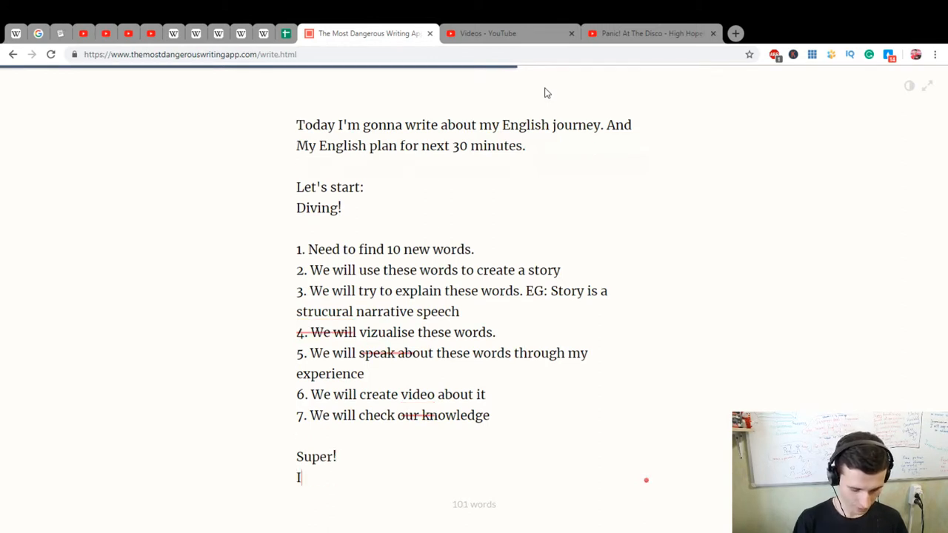
Type 'It is simple rules how to learn 10 new English Words for 30 Minutes.'.
type("t is simp")
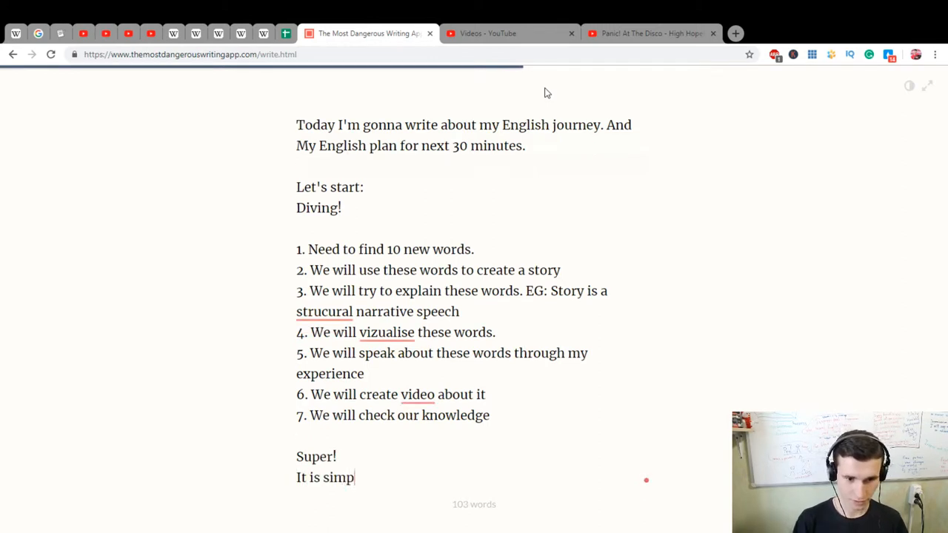
type("le rules")
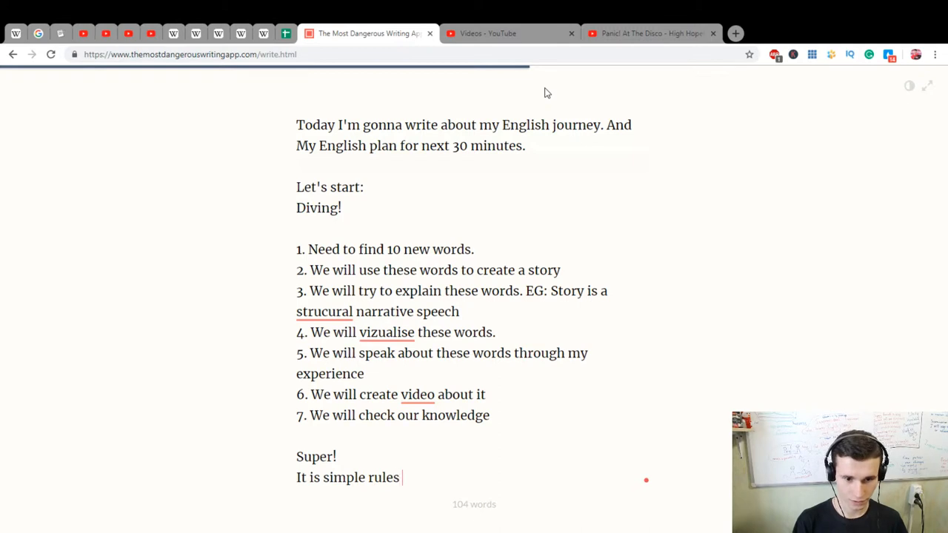
type("how to")
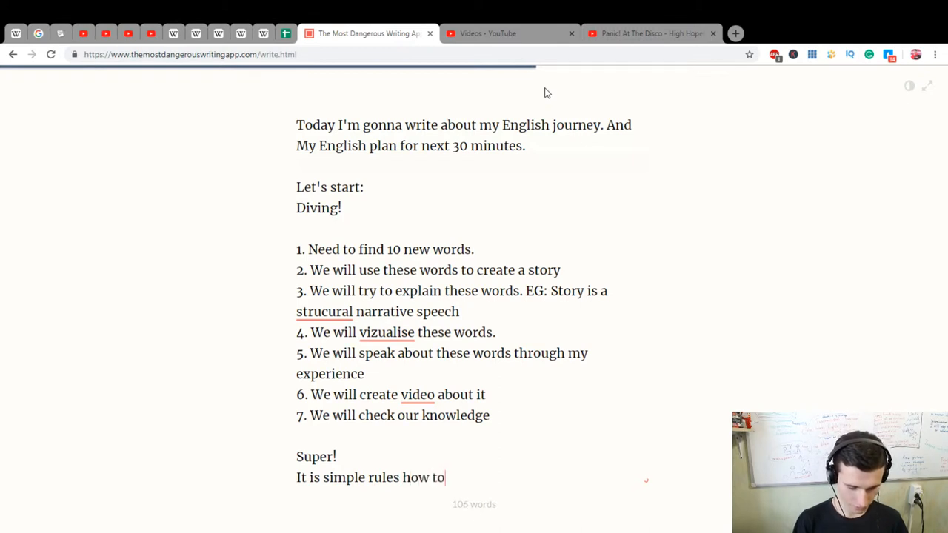
type("learn 10")
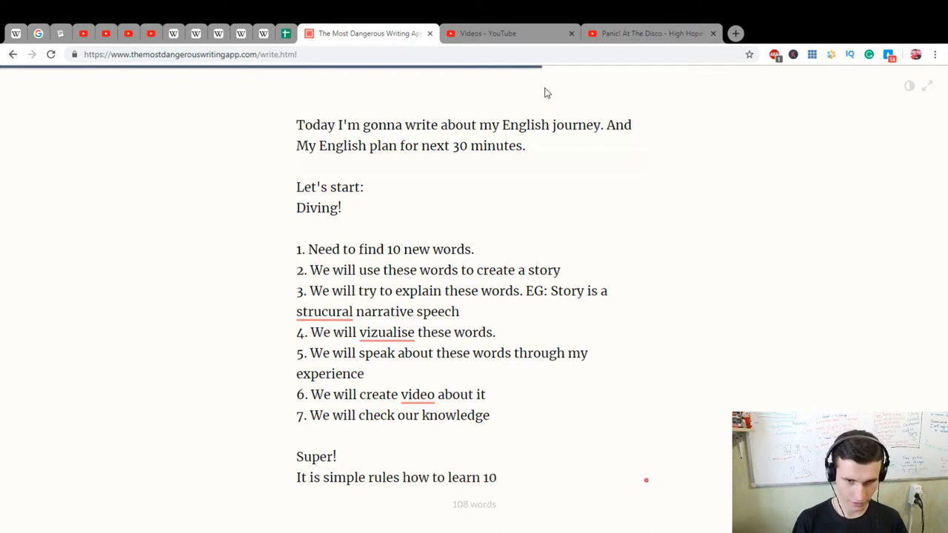
type("new")
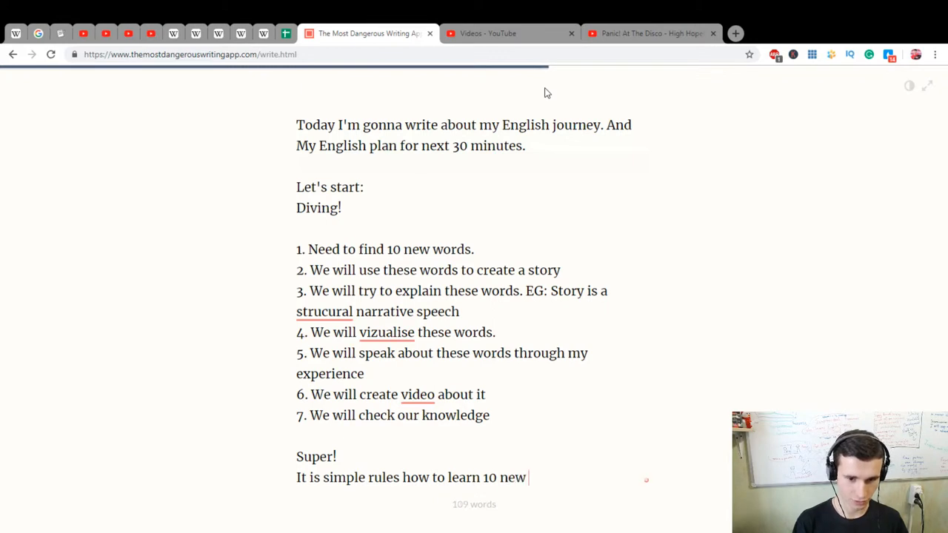
type("English Word")
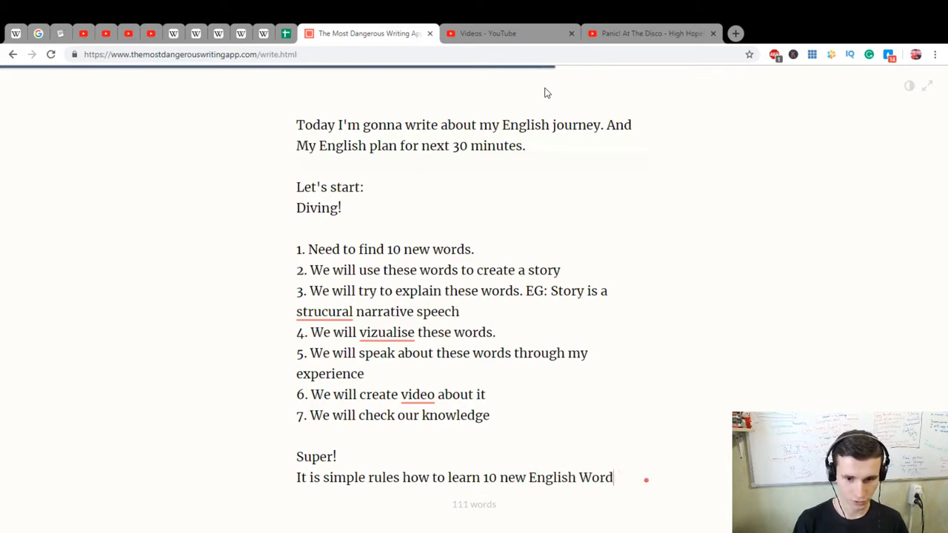
type("s in")
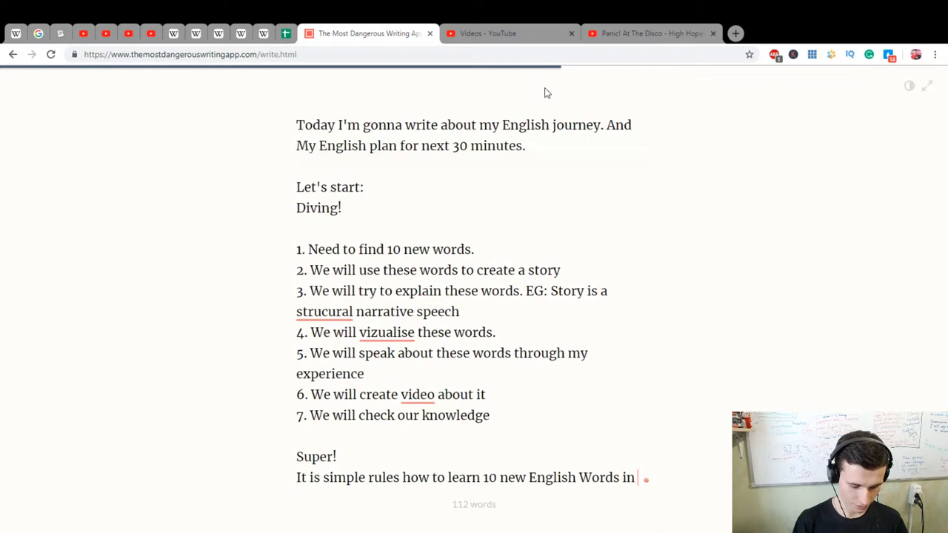
type("for")
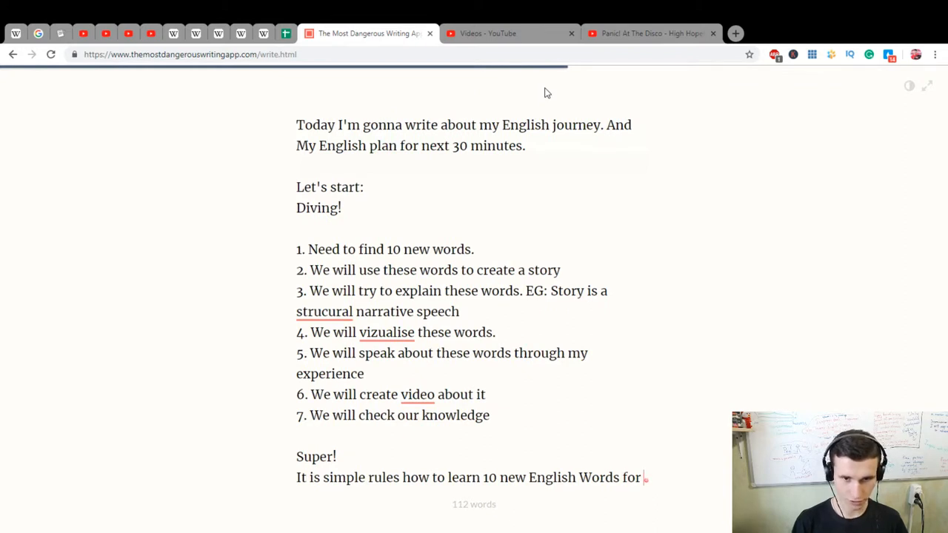
type("30 Minutes.")
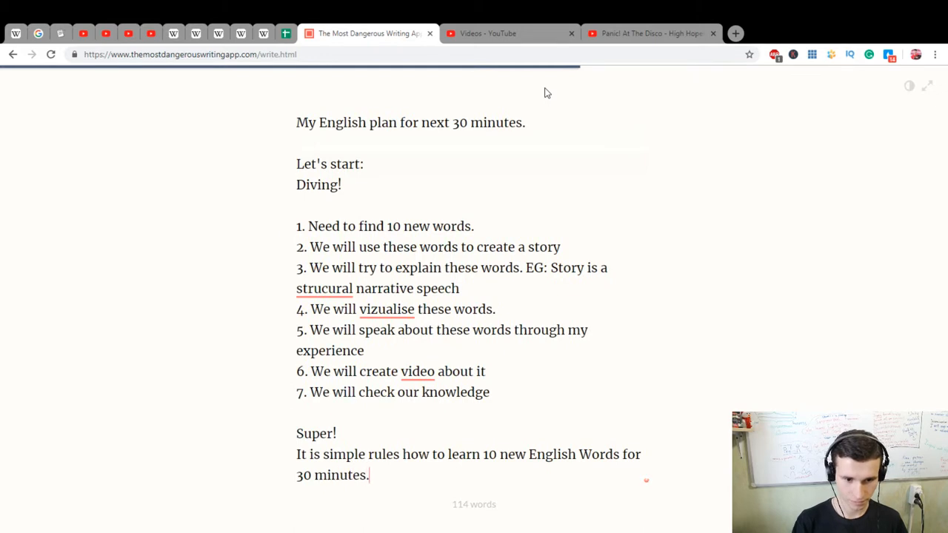
type("Yes. This ti")
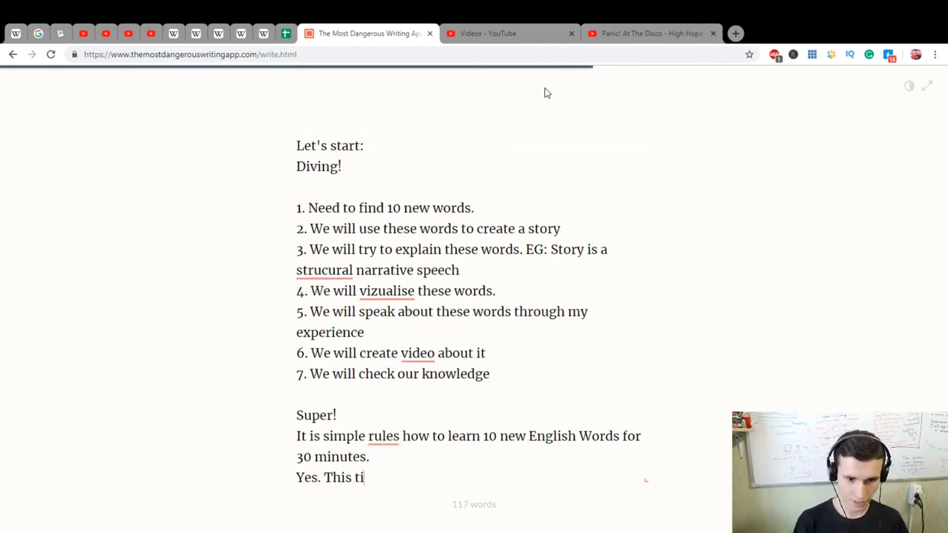
Write 'Yes. This time is so big. But 30 minutes is…' and 'And 30 minutes - now'.
type("me is sooo")
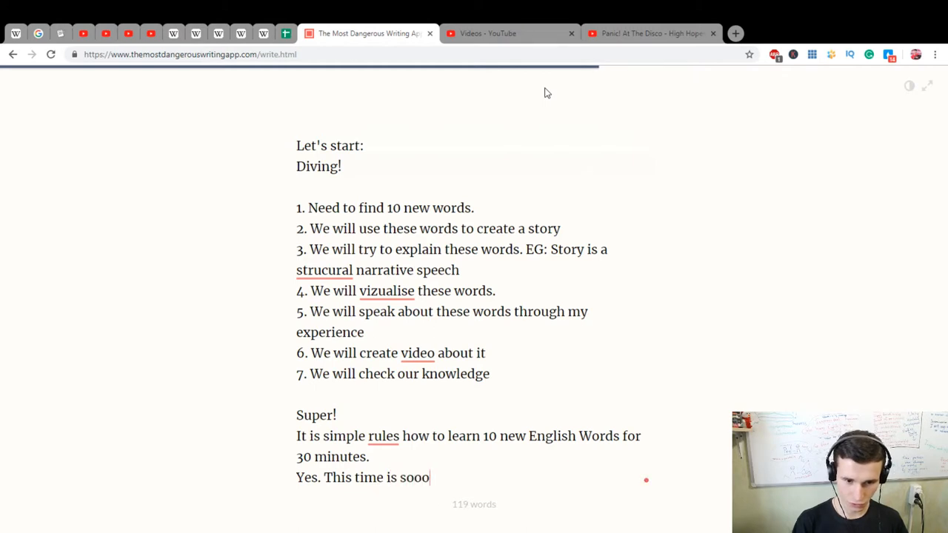
type("big")
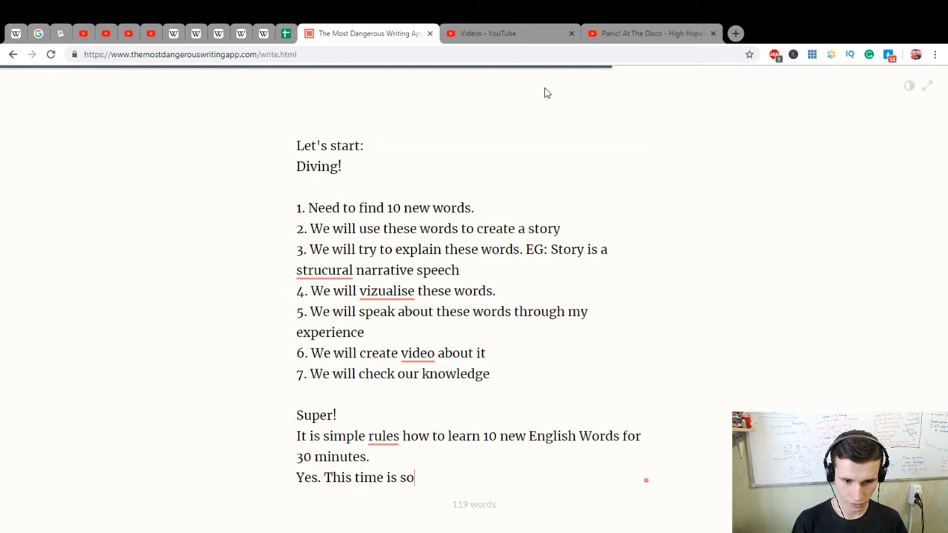
type("big.")
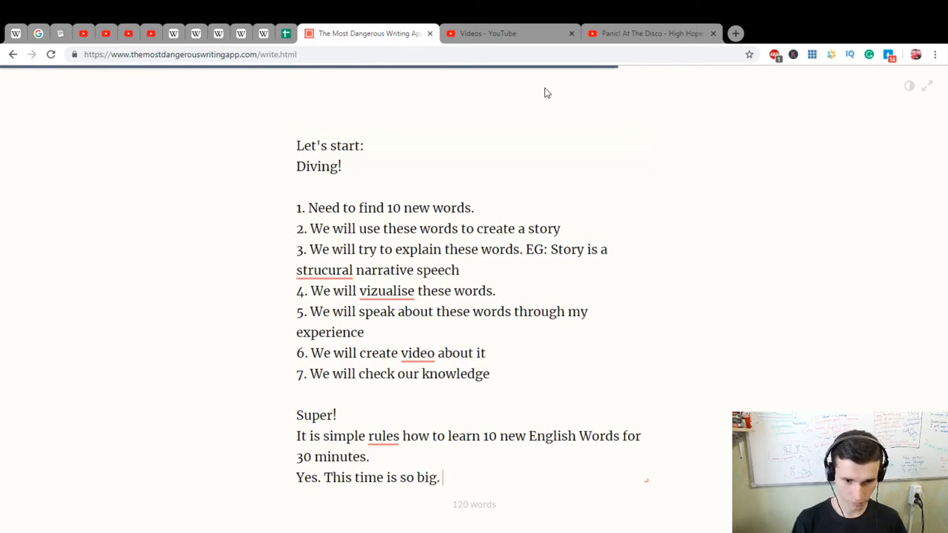
type("But 30")
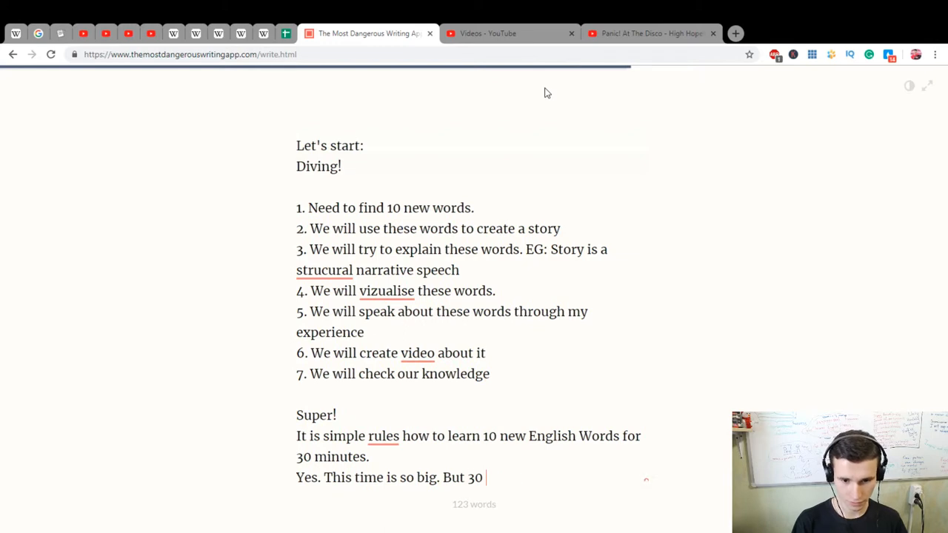
type("minutes")
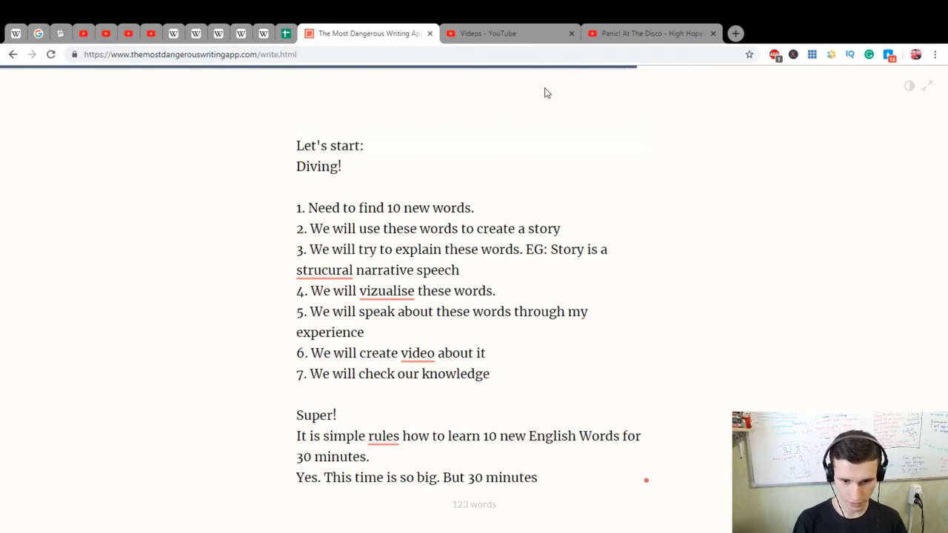
type("is the time")
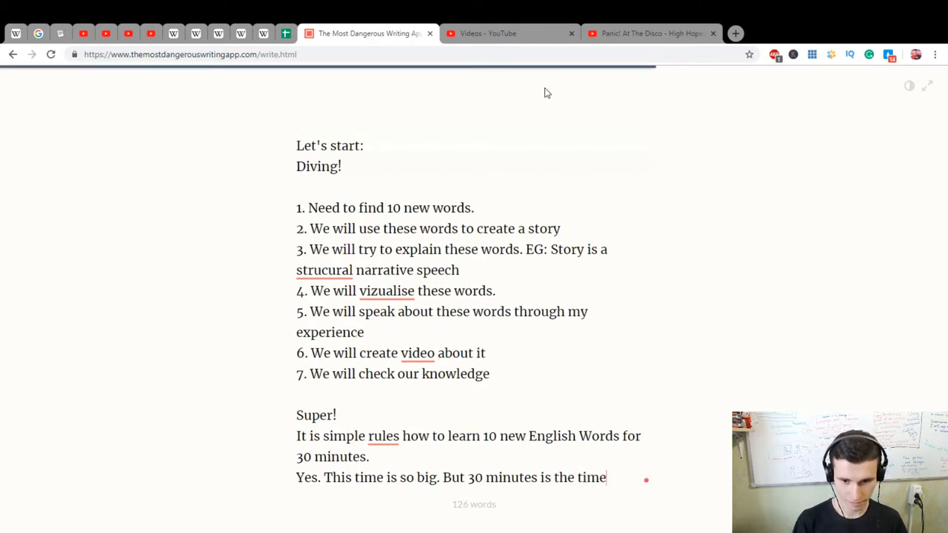
type(". A")
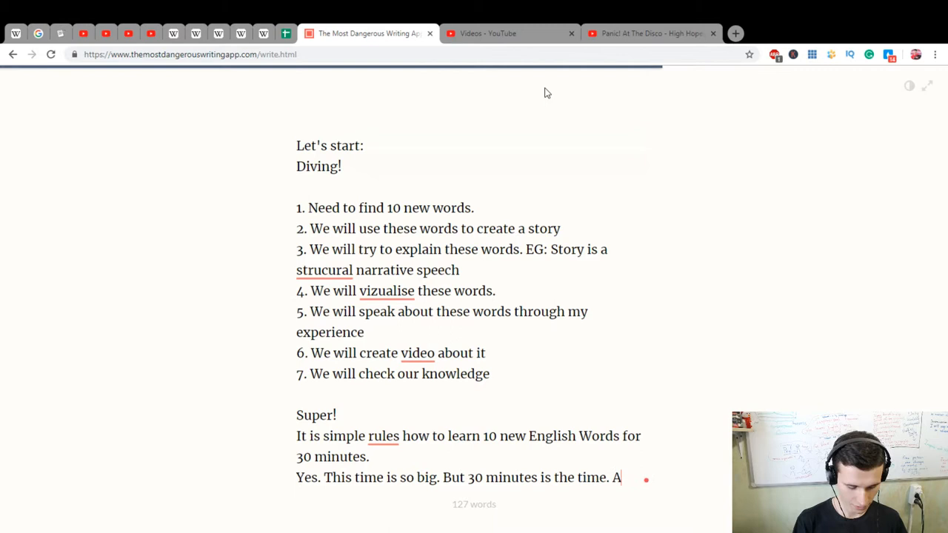
type("nd 30 minutes")
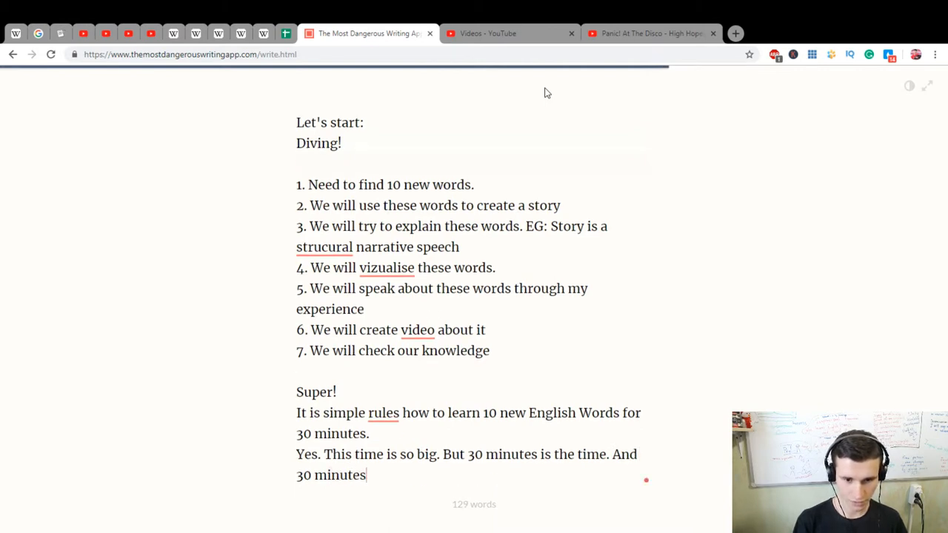
type("- now. 30 Minutes - then.")
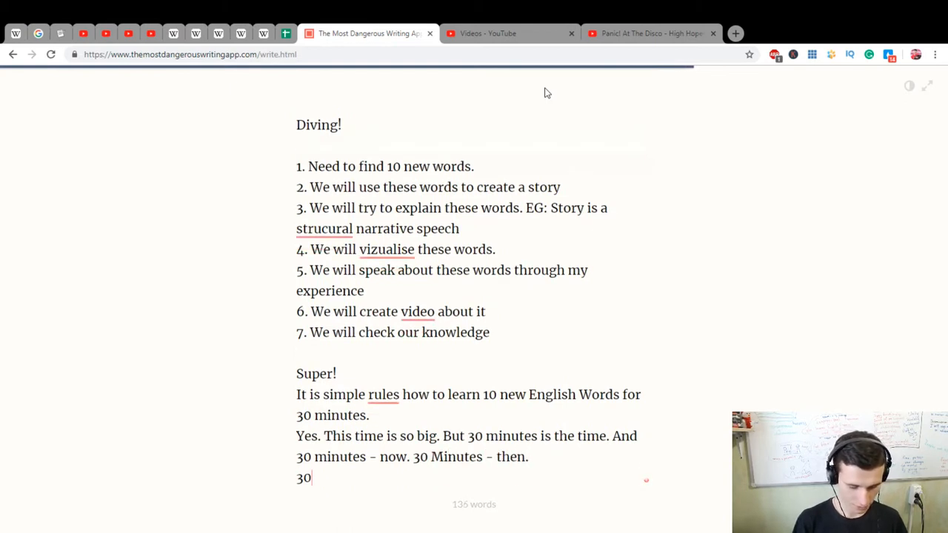
Add that 30 minutes multiplied 10 times will be 300 Minutes, starting 'It is 6 ho…'.
type("minutes x")
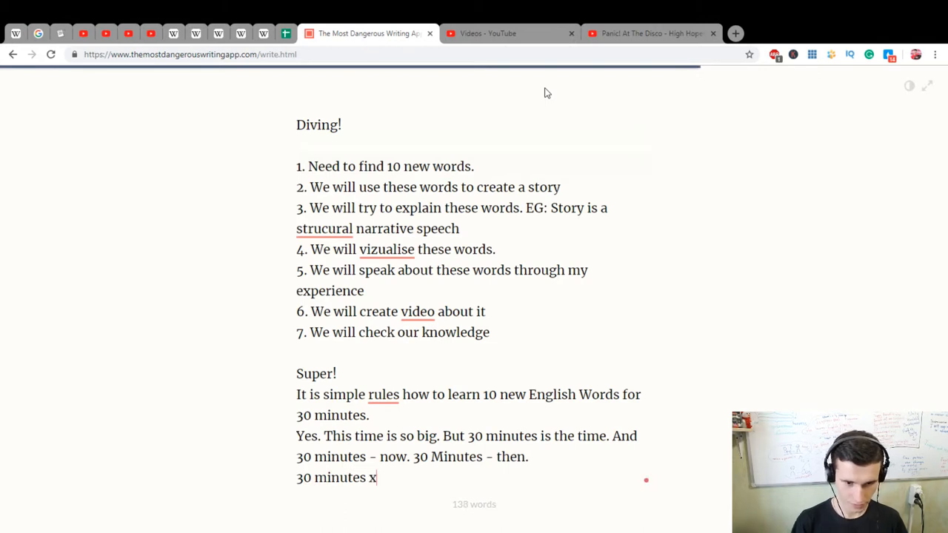
key("Backspace")
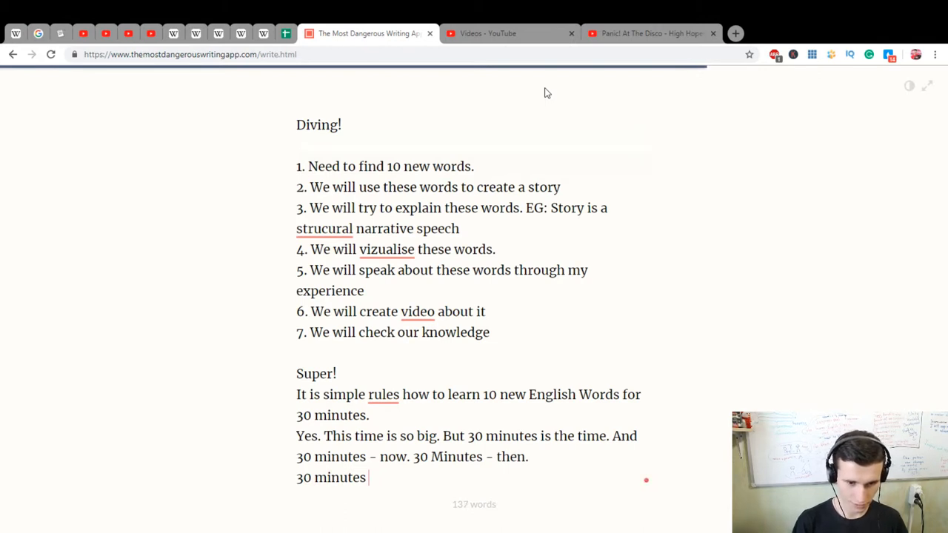
type("mu")
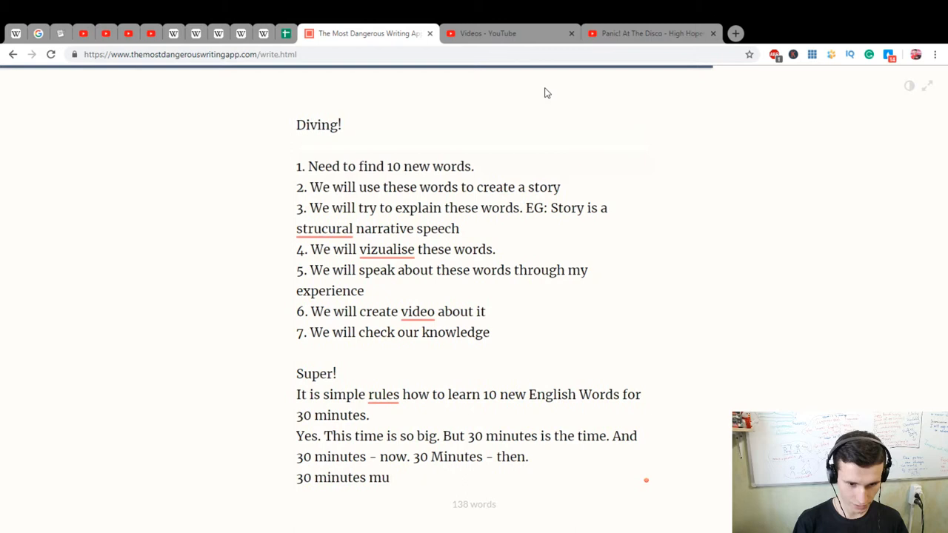
type("ltiplicate to")
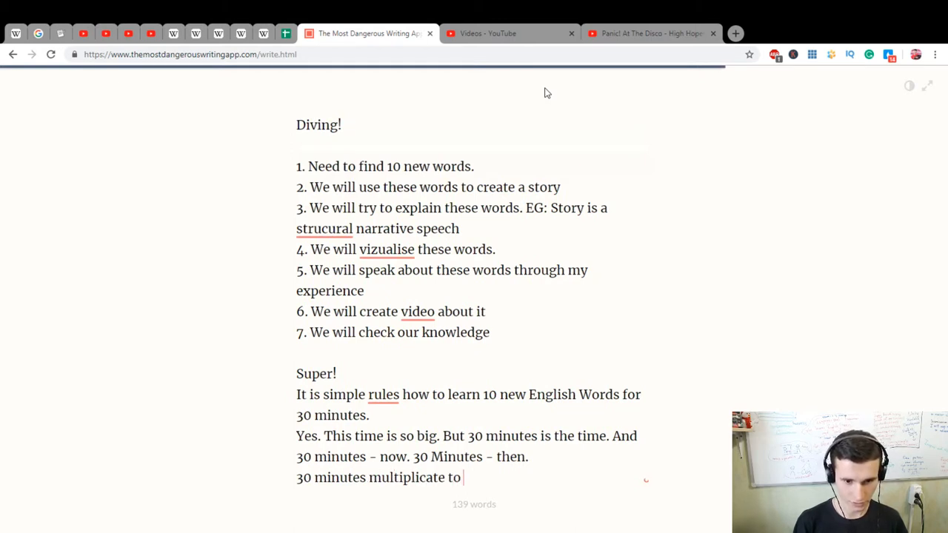
type("10")
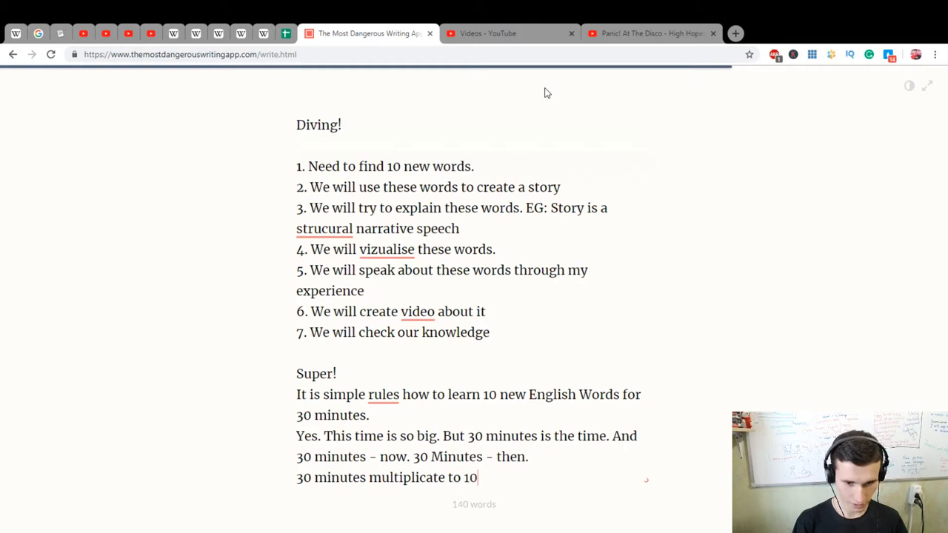
type("times")
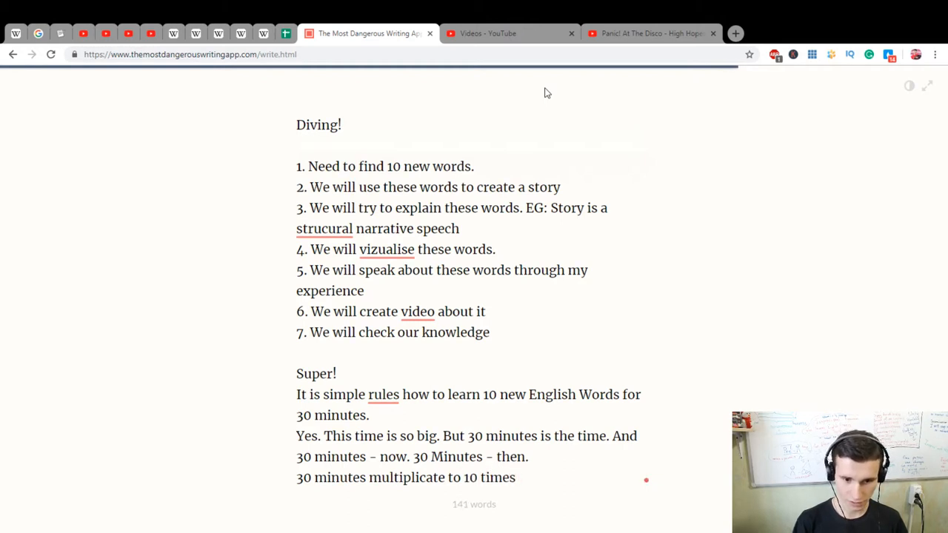
type("will be")
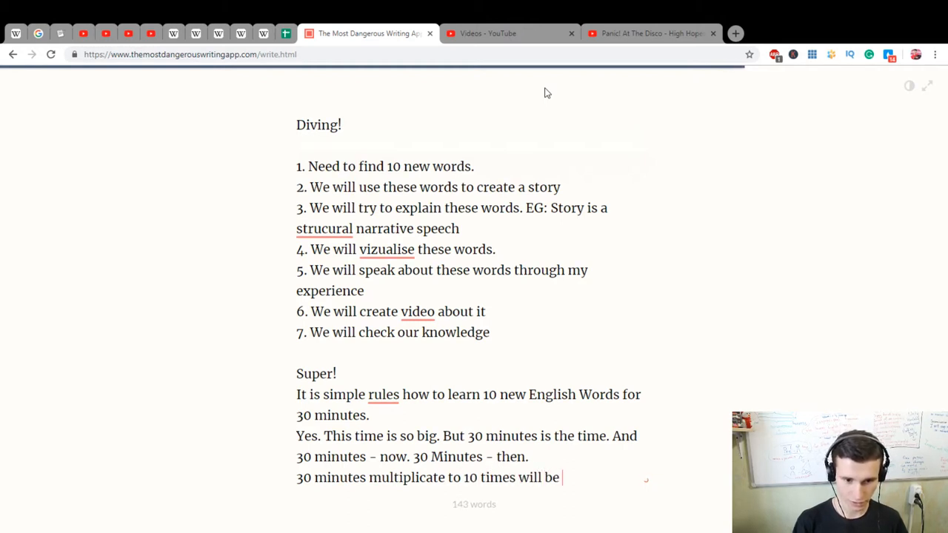
type("300 Minut")
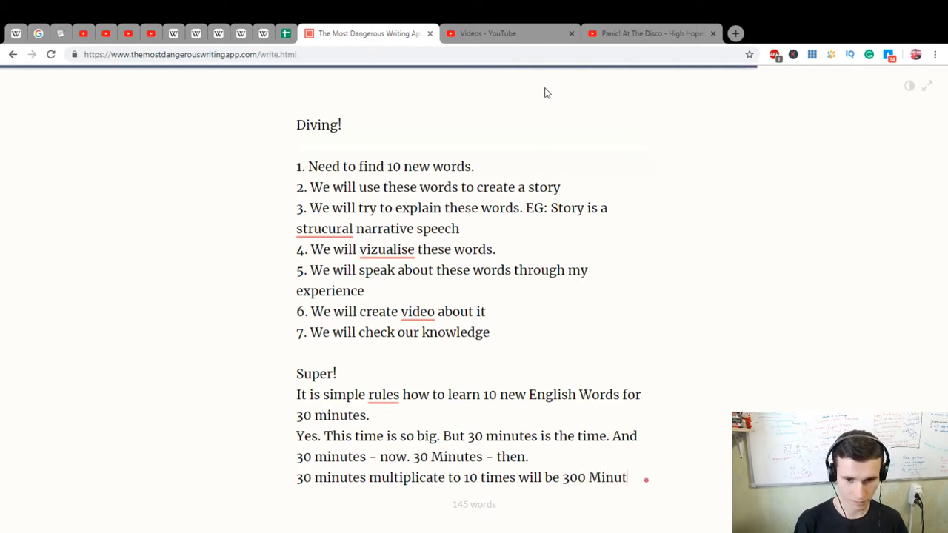
type("es. It is 6 ho")
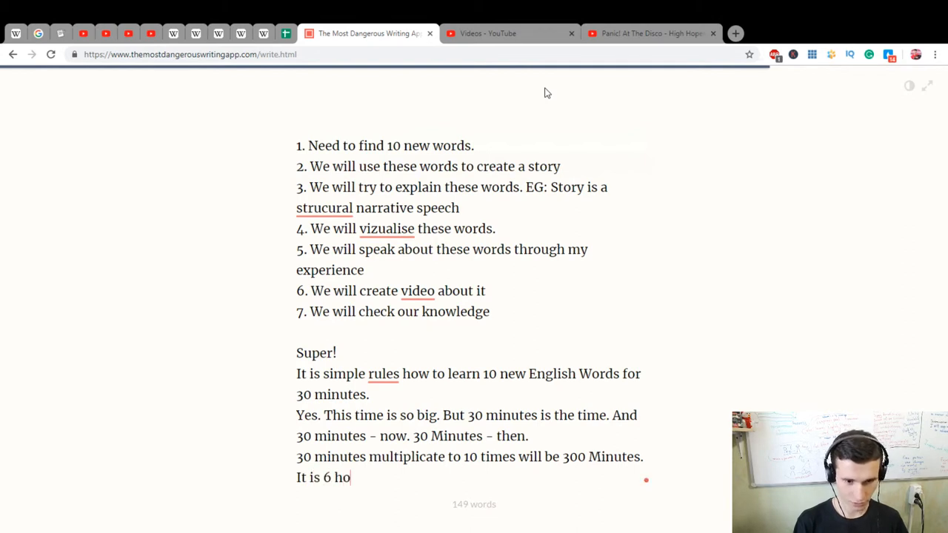
Type '6 Hours will give us 100 new words. I think that is really good result will be :)'.
type("urs.")
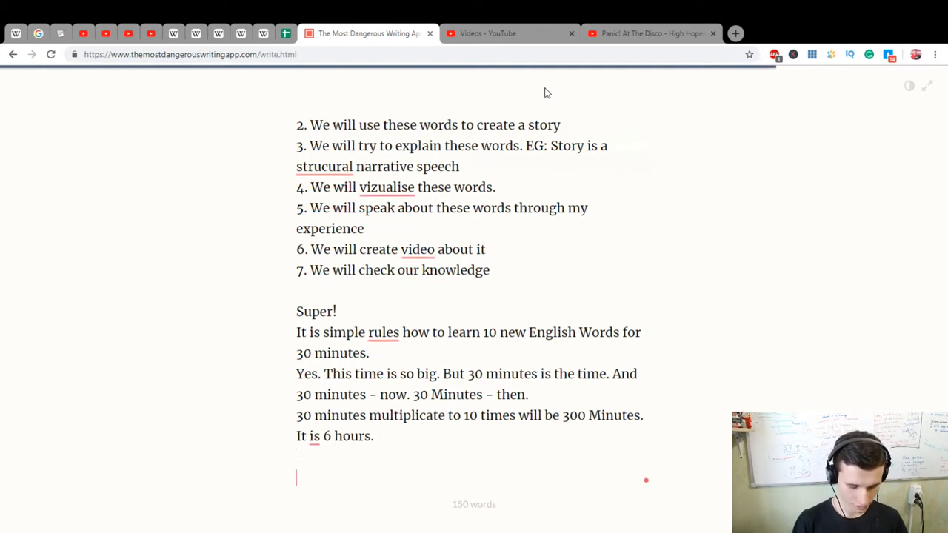
type("6 Hou")
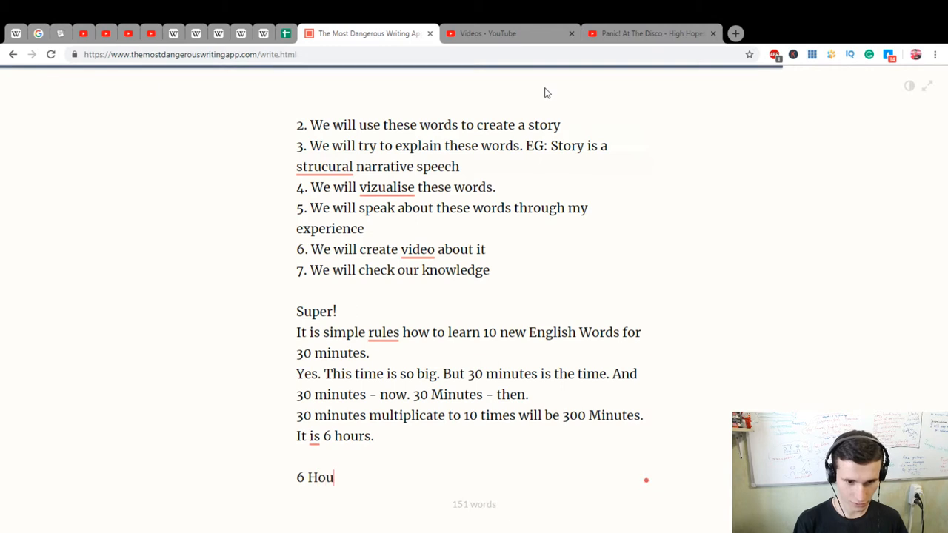
type("rs will")
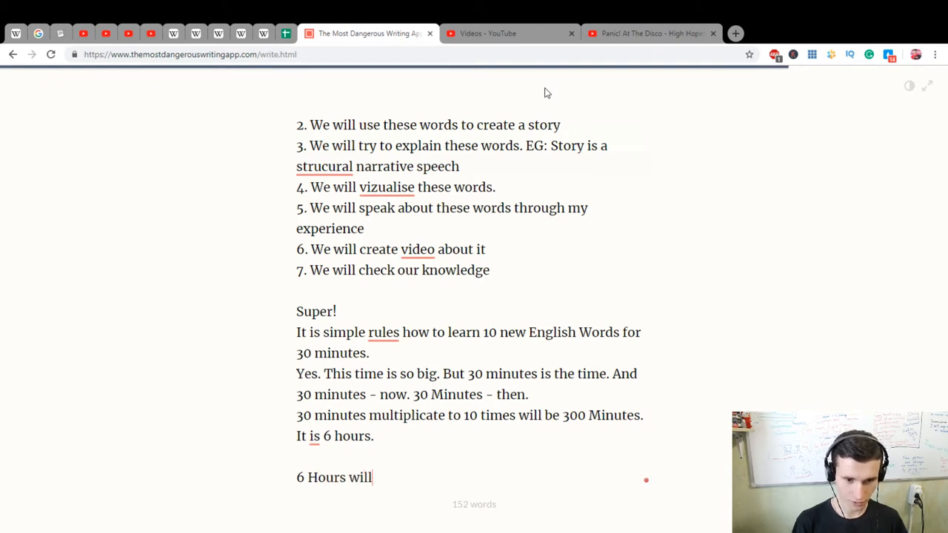
type("give")
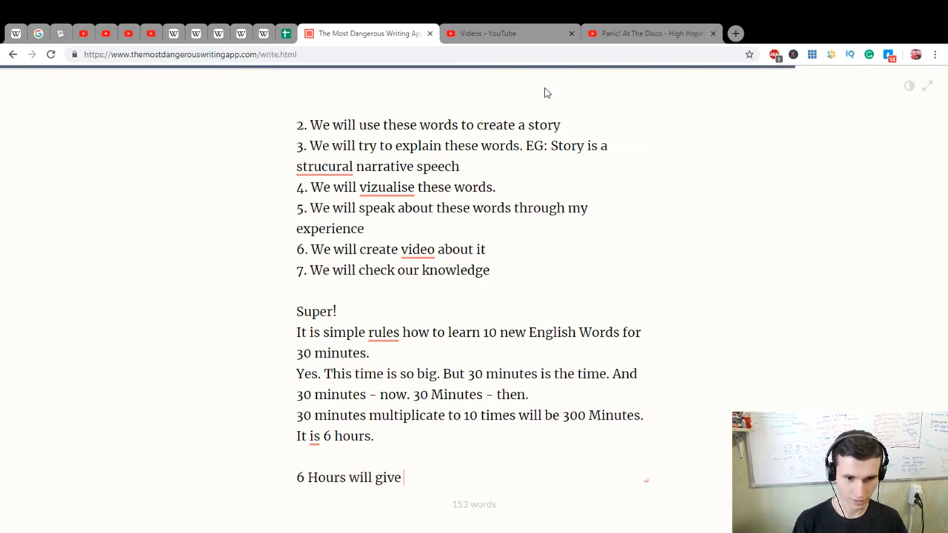
type("us 1")
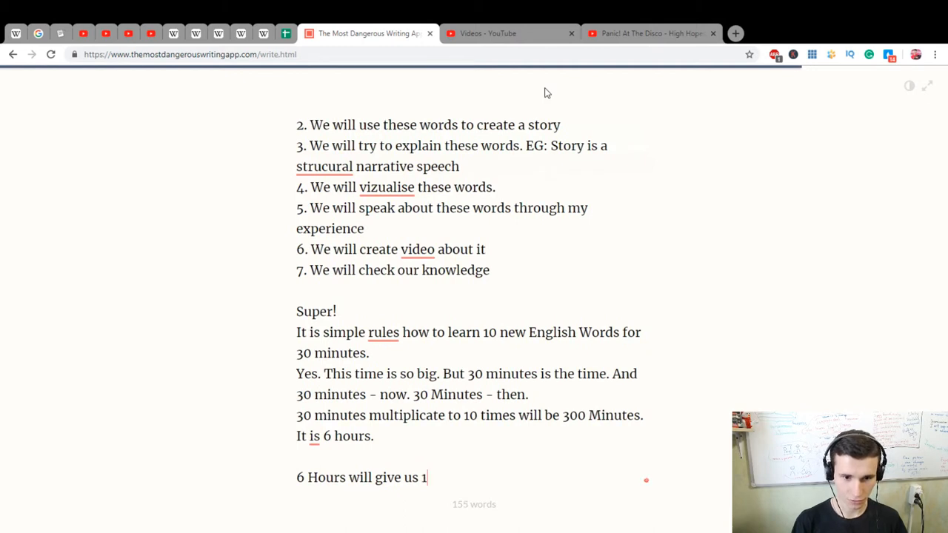
type("00 new")
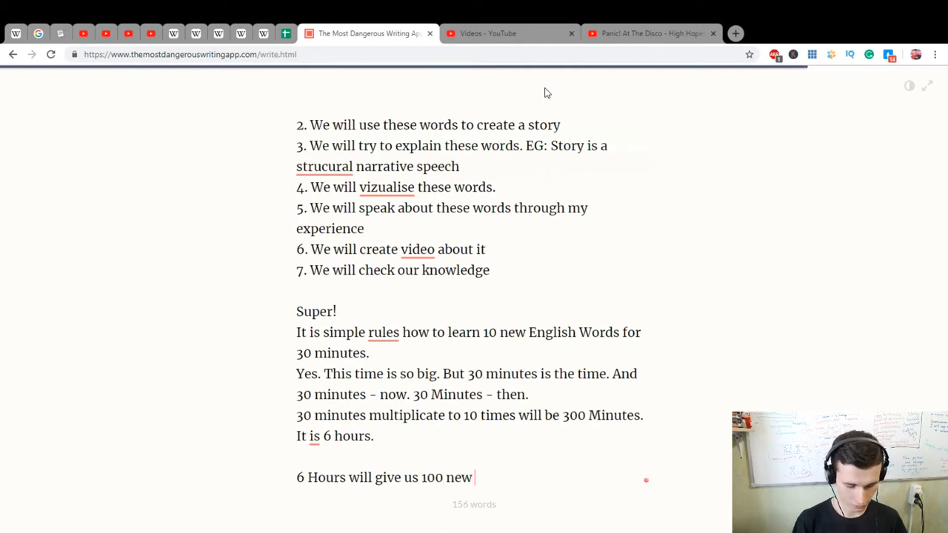
type("words.")
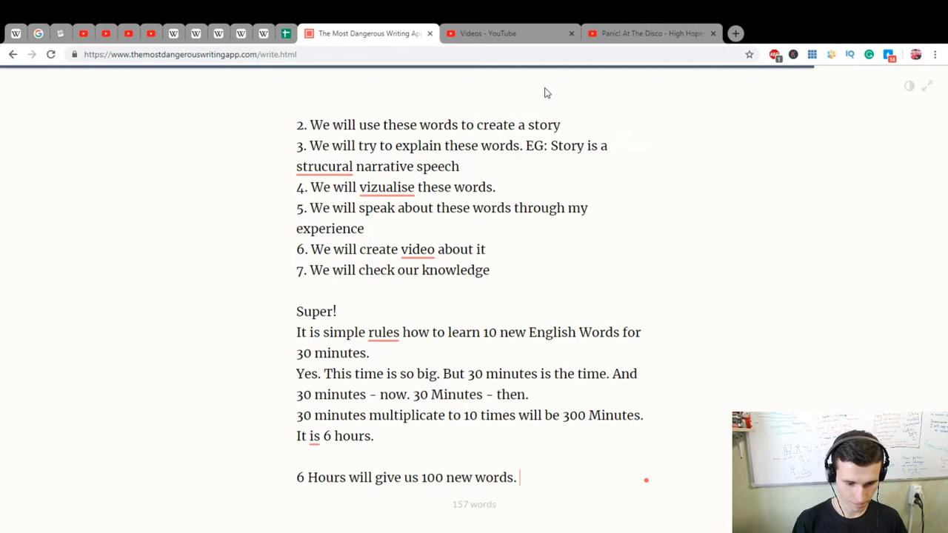
type("I think")
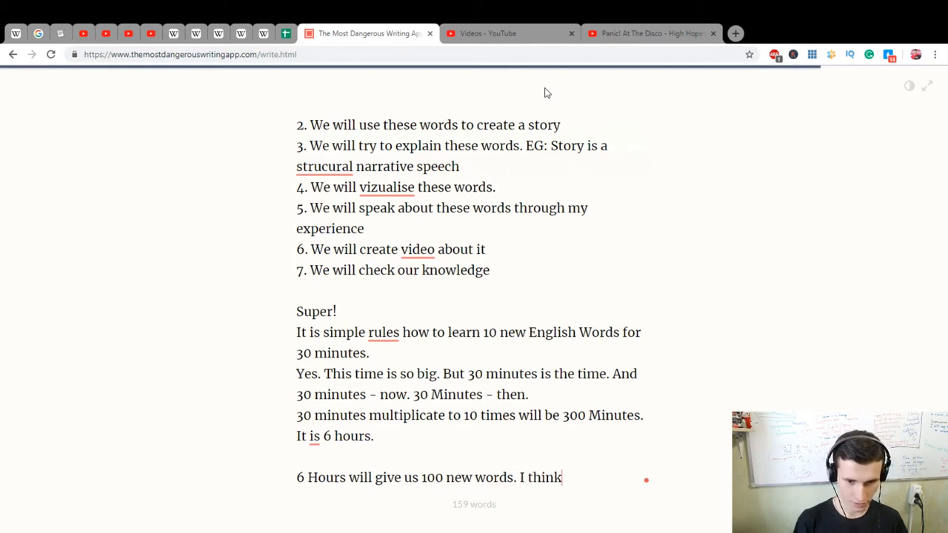
type("that is really g")
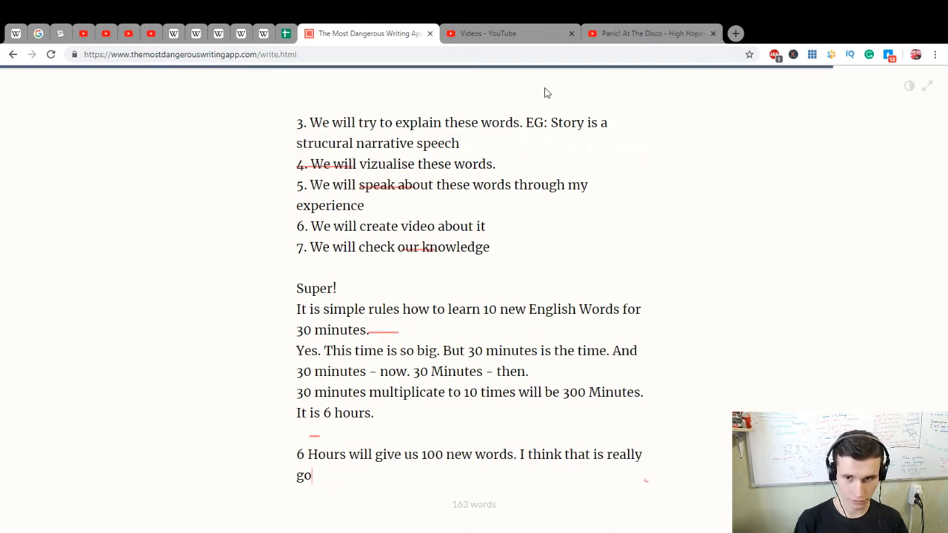
type("od result will be :)")
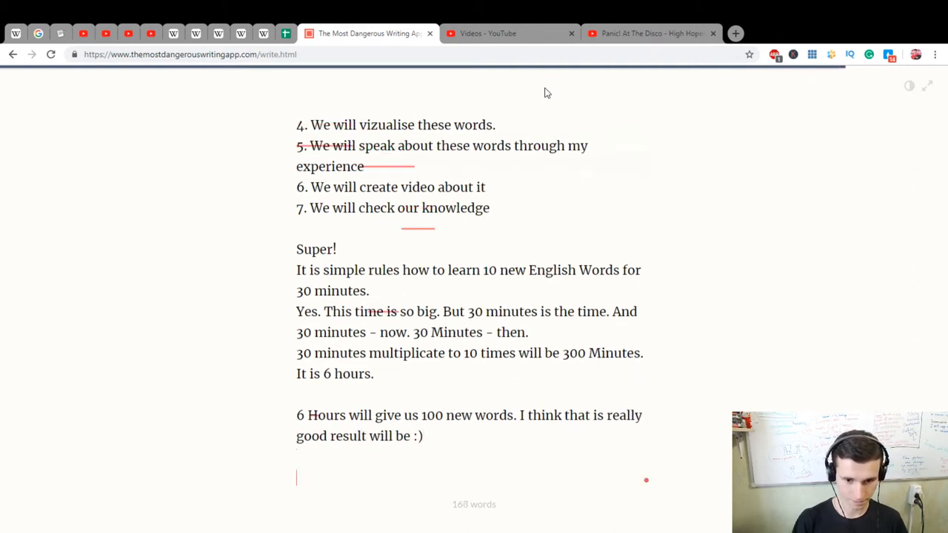
Write the closing lines 'Thanks so much for watching! :)' and 'I hope you enjoyed.'.
type("Thanks so much for whatch")
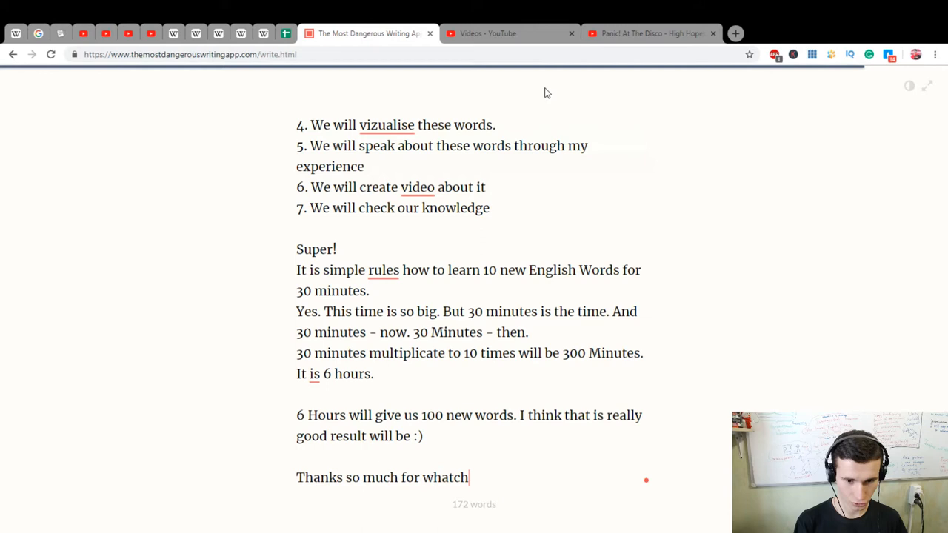
type("ing! :)")
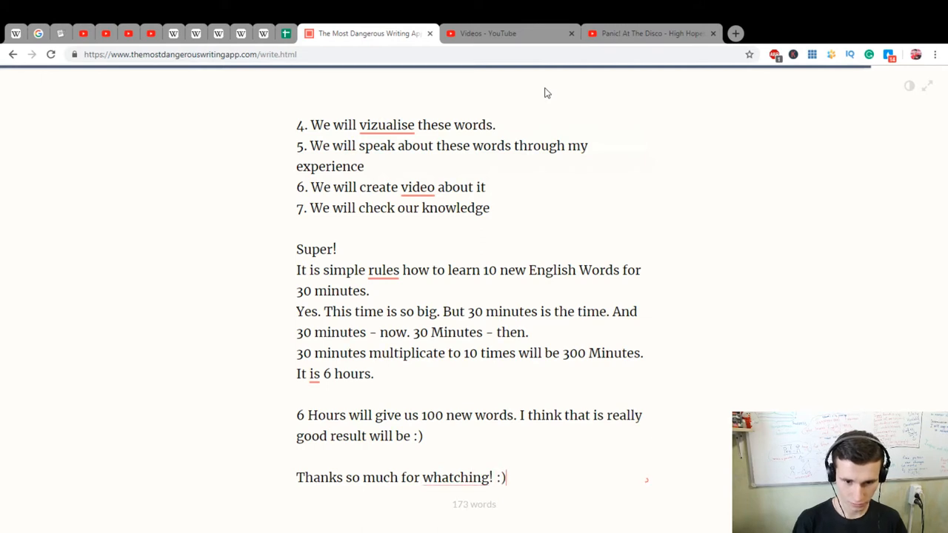
type("I h")
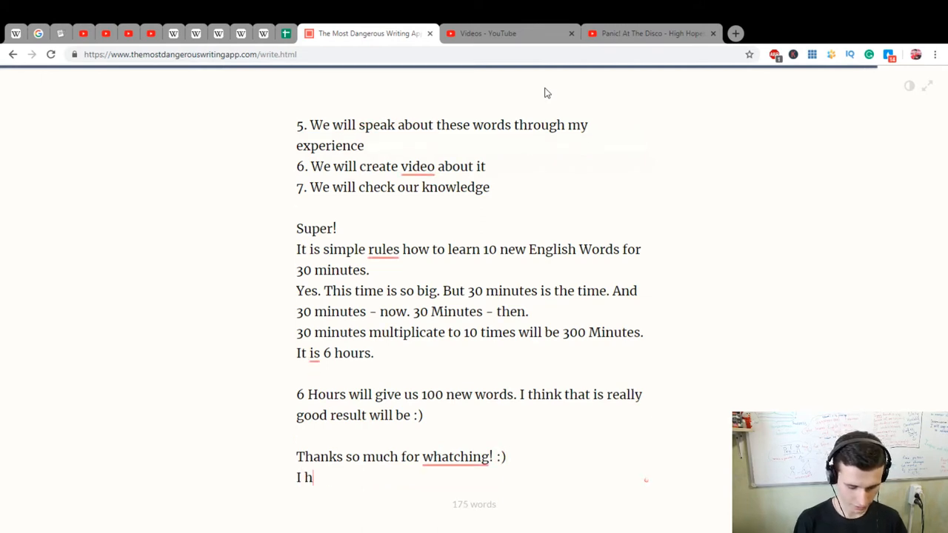
type("ope you e")
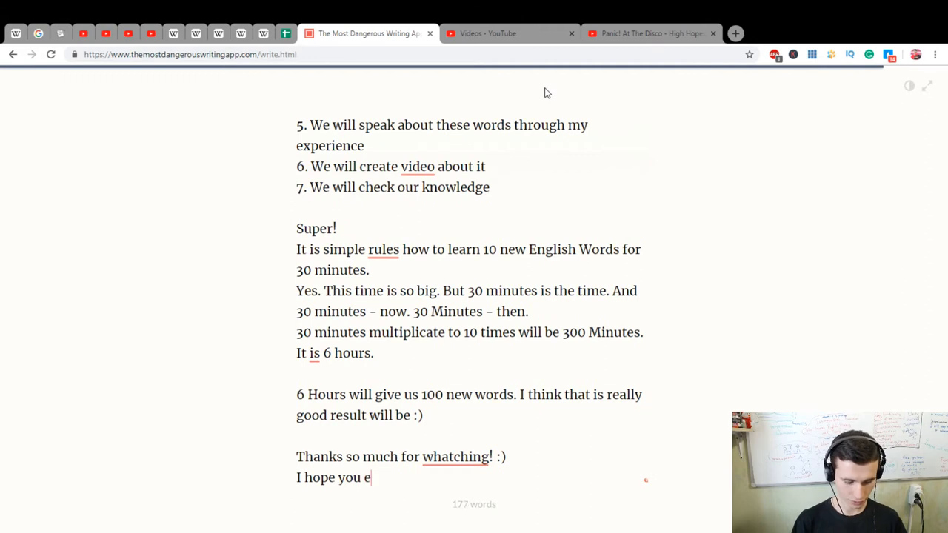
type("njoyed.")
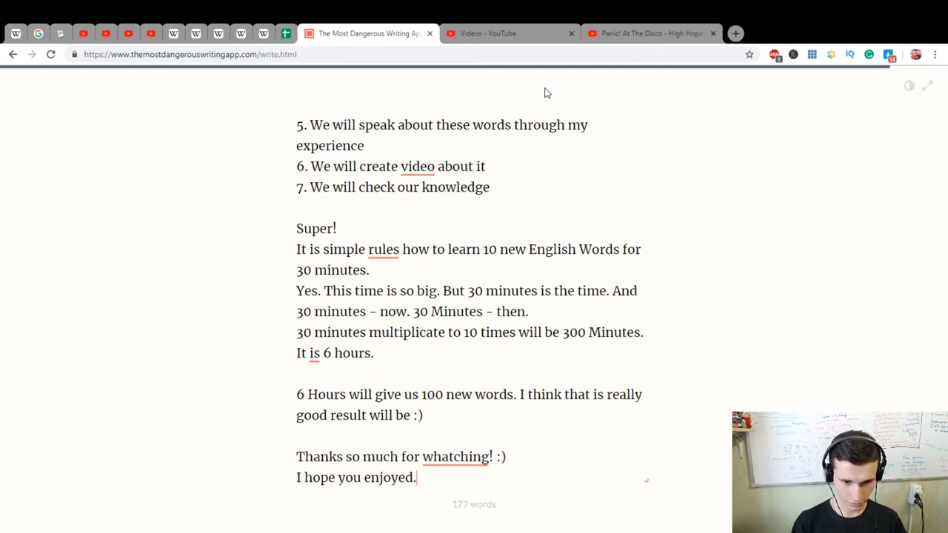
Add 'If you did, thank you so much! :)', 'Improve yourself daily! :)', and begin 'You can'.
type("If")
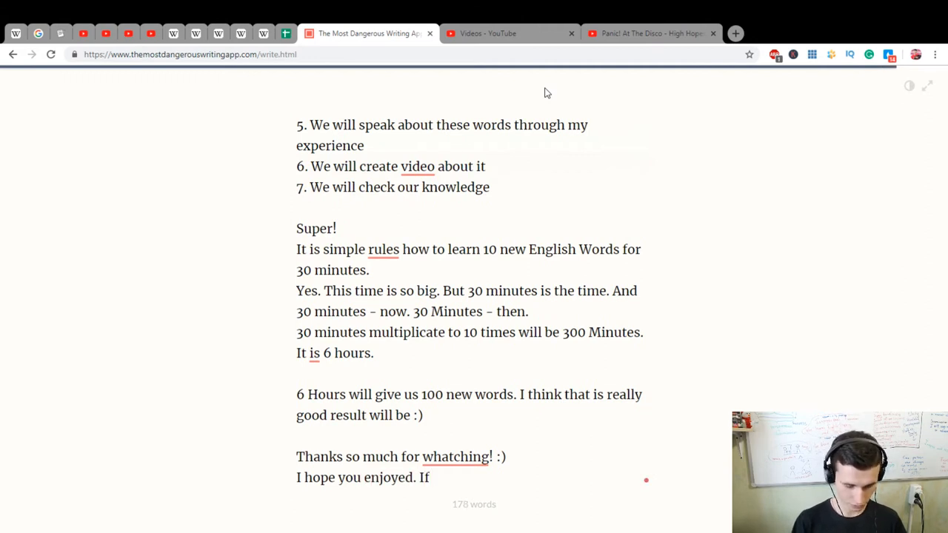
type("you did")
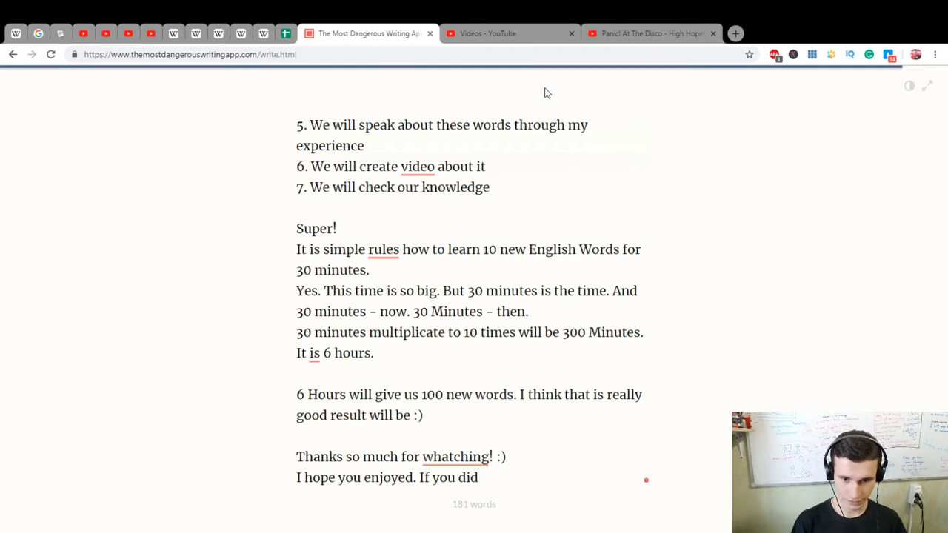
type(", thaa")
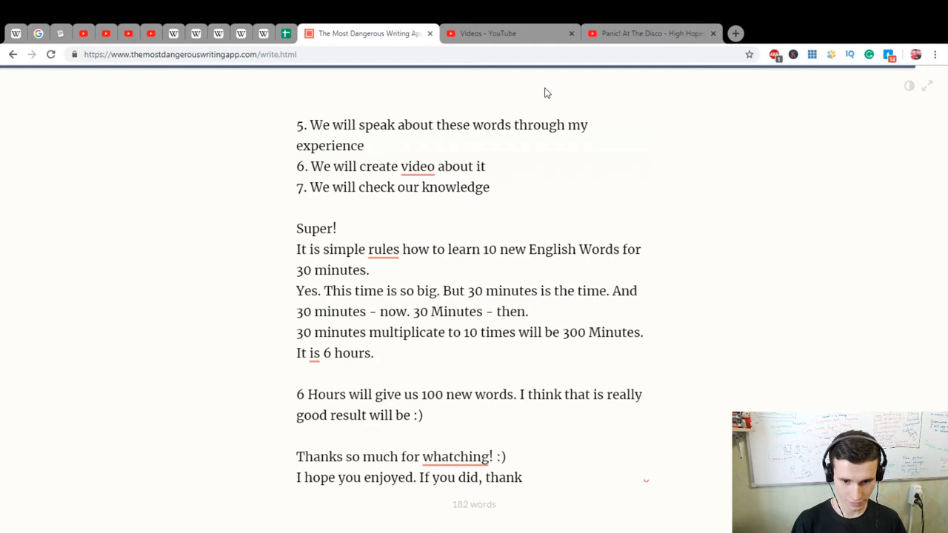
type("you so")
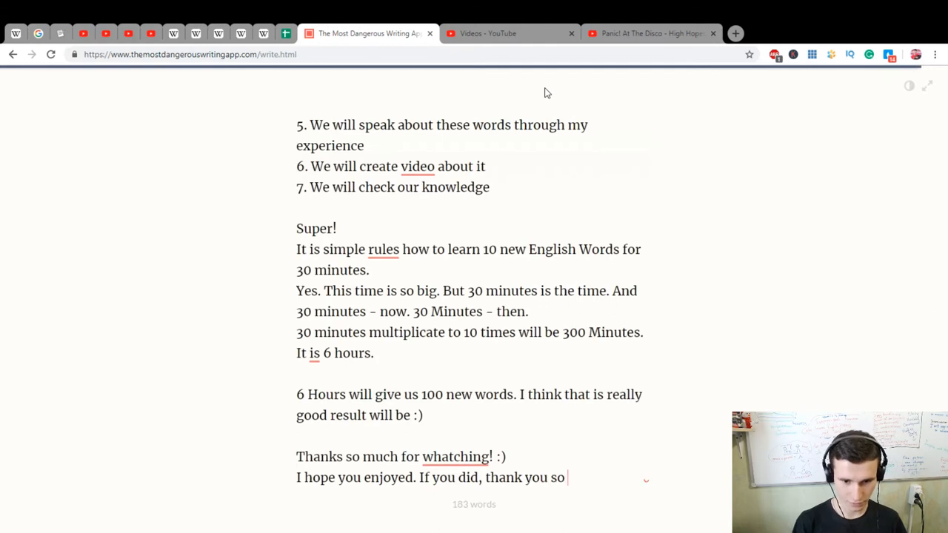
type("much! :)")
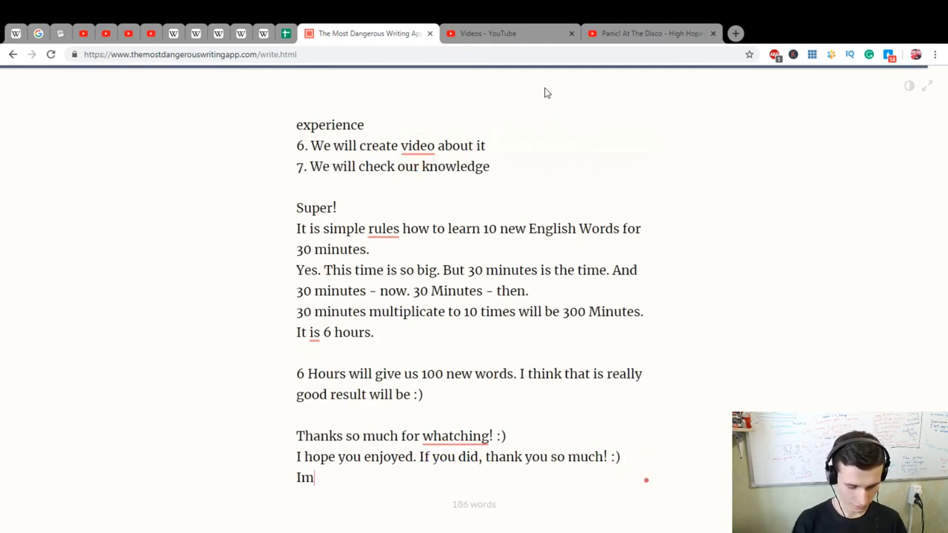
type("prove yourself")
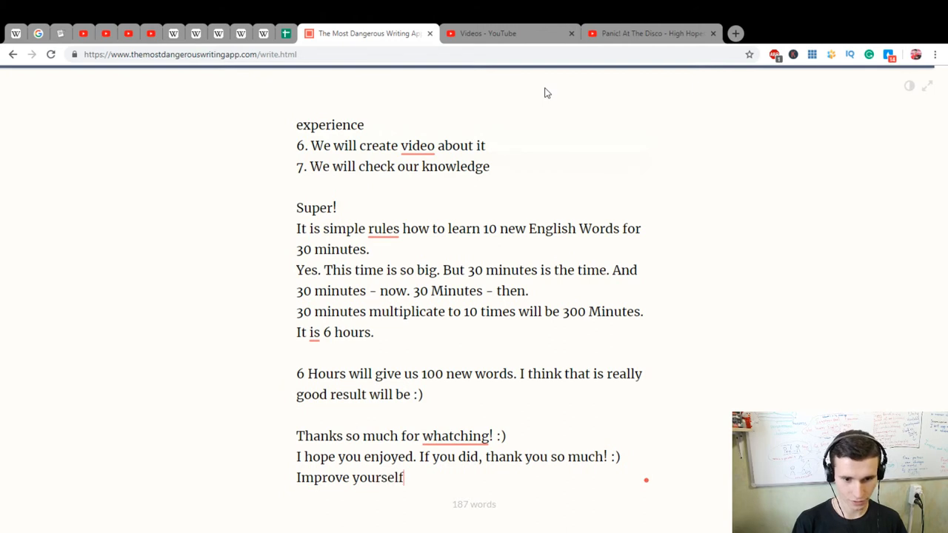
type("daily! :")
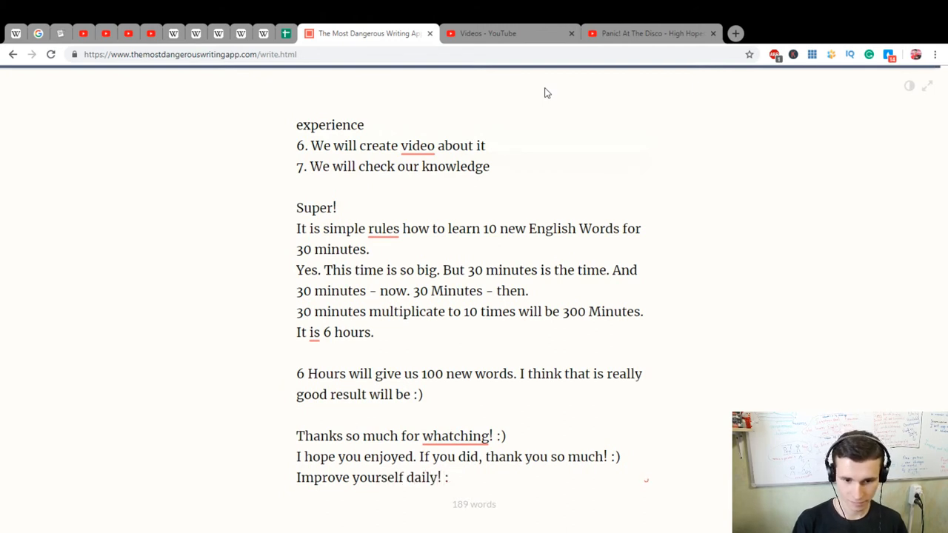
type("You can be awes")
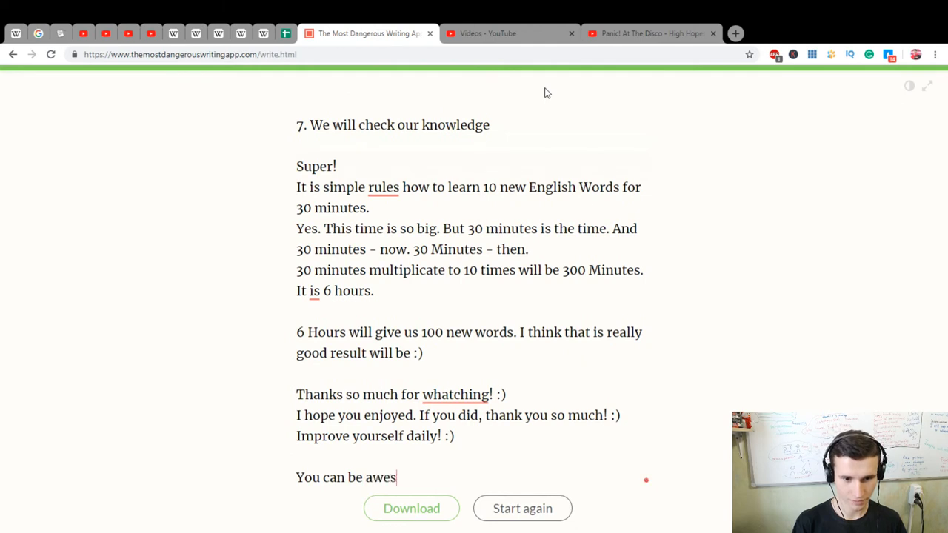
Complete 'You can be awesome! :)' and accept the fix making 'It is for 6 hours.'.
type("ome! :)")
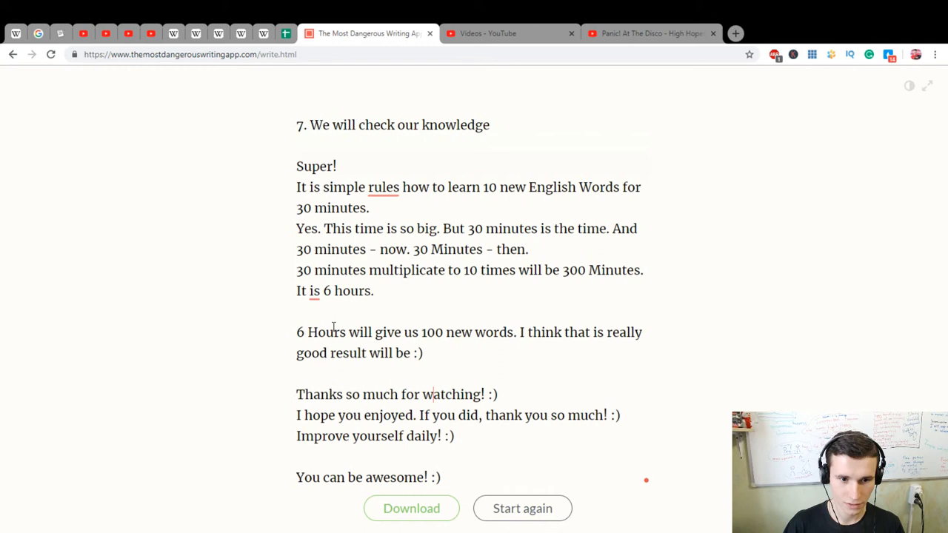
left_click(315, 291)
type(" for")
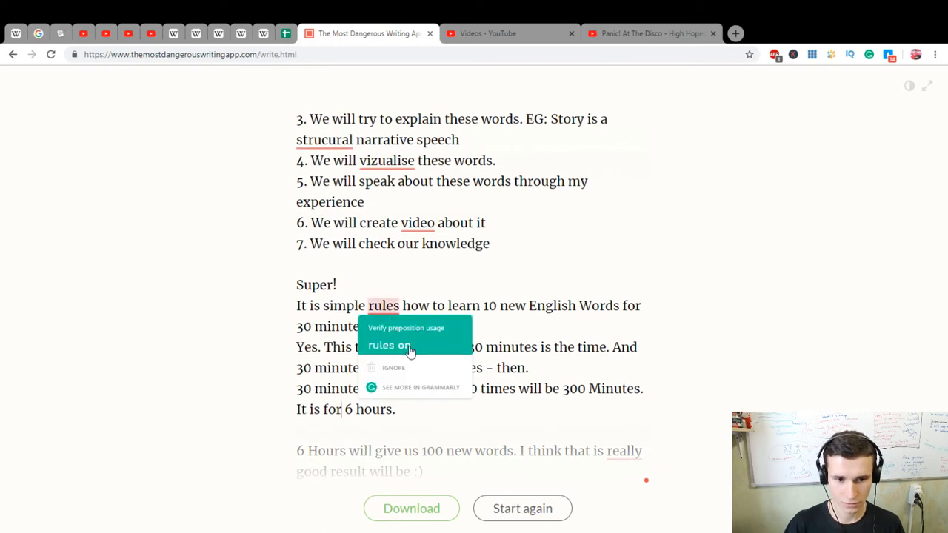
Accept Grammarly fixes for 'rules on how to', 'a video', and 'a really good result'.
left_click(388, 345)
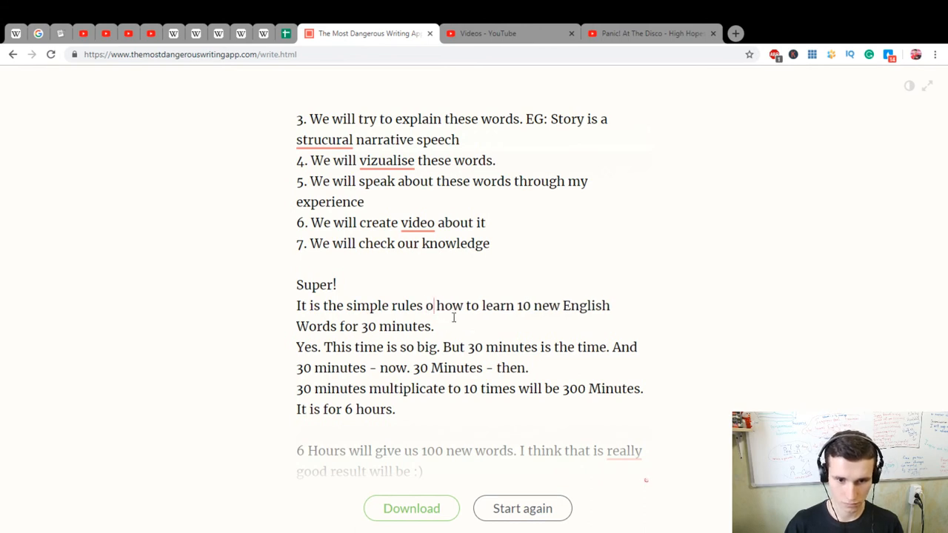
left_click(408, 306)
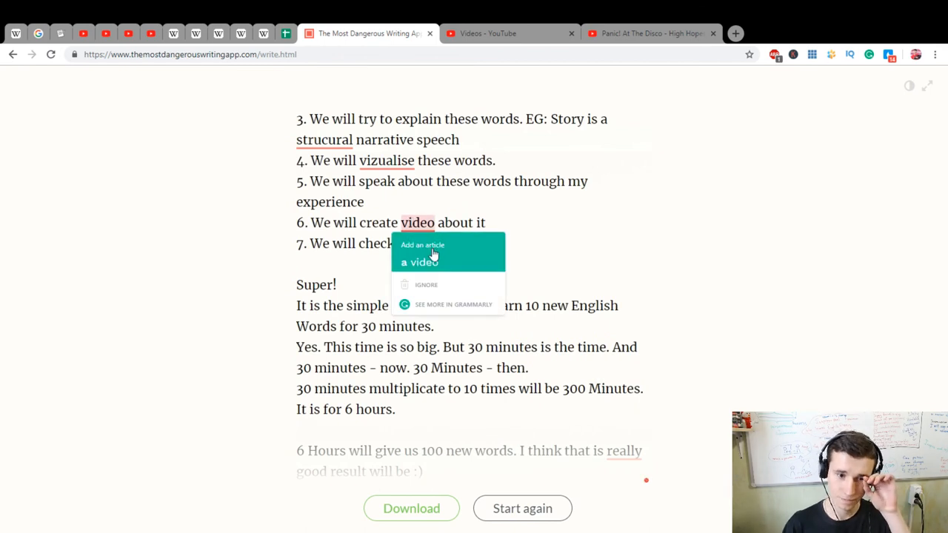
left_click(420, 261)
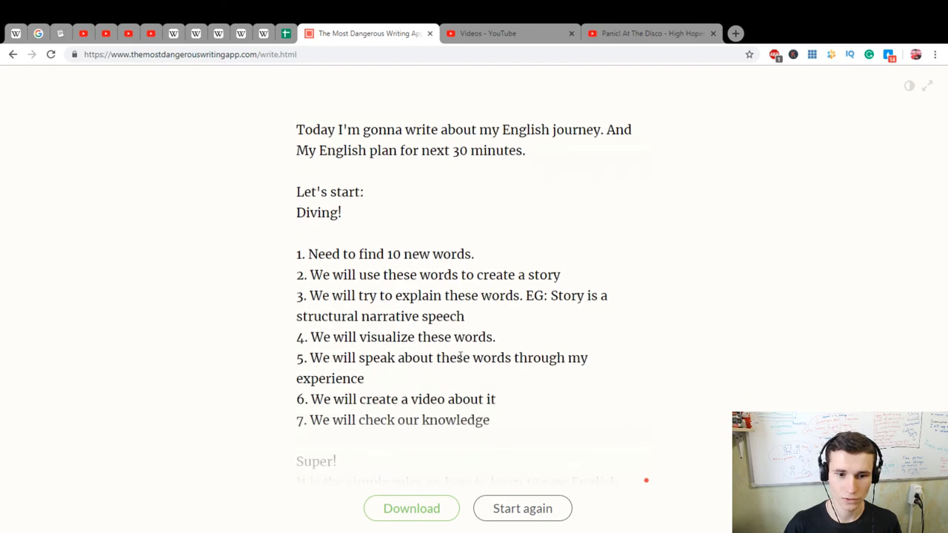
scroll("down", 3)
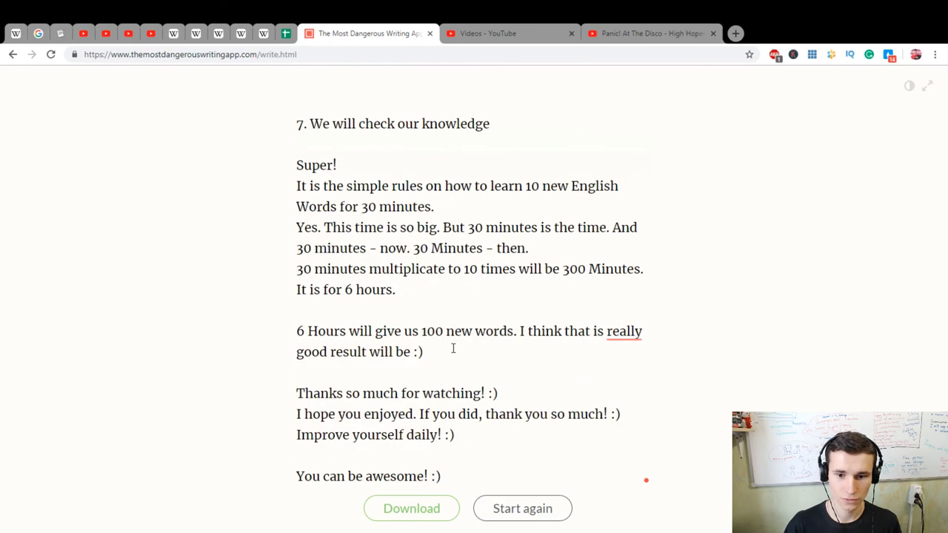
left_click(624, 331)
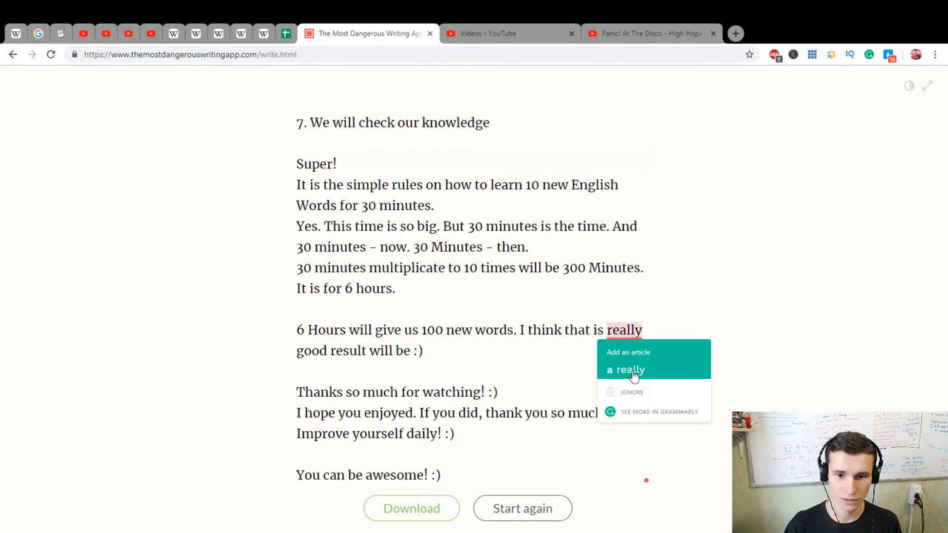
left_click(625, 370)
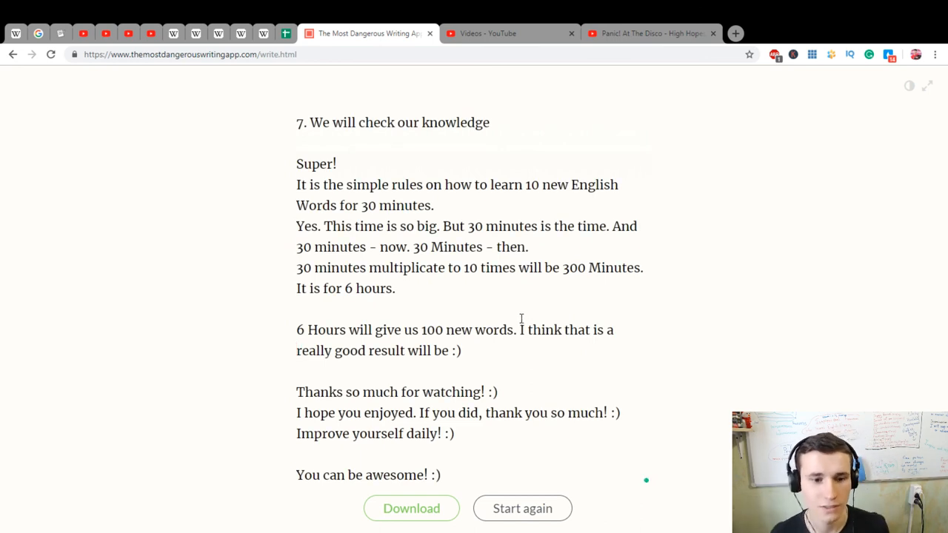
mouse_move(275, 480)
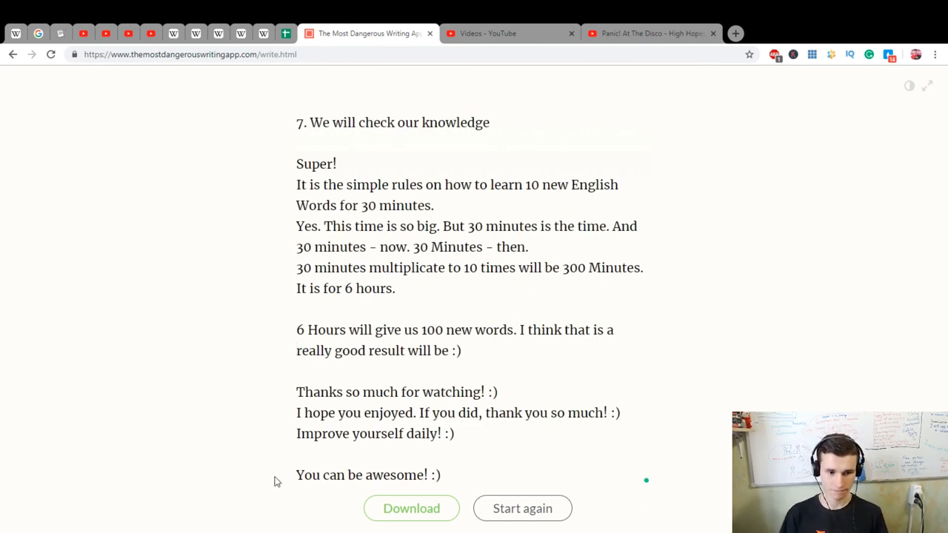